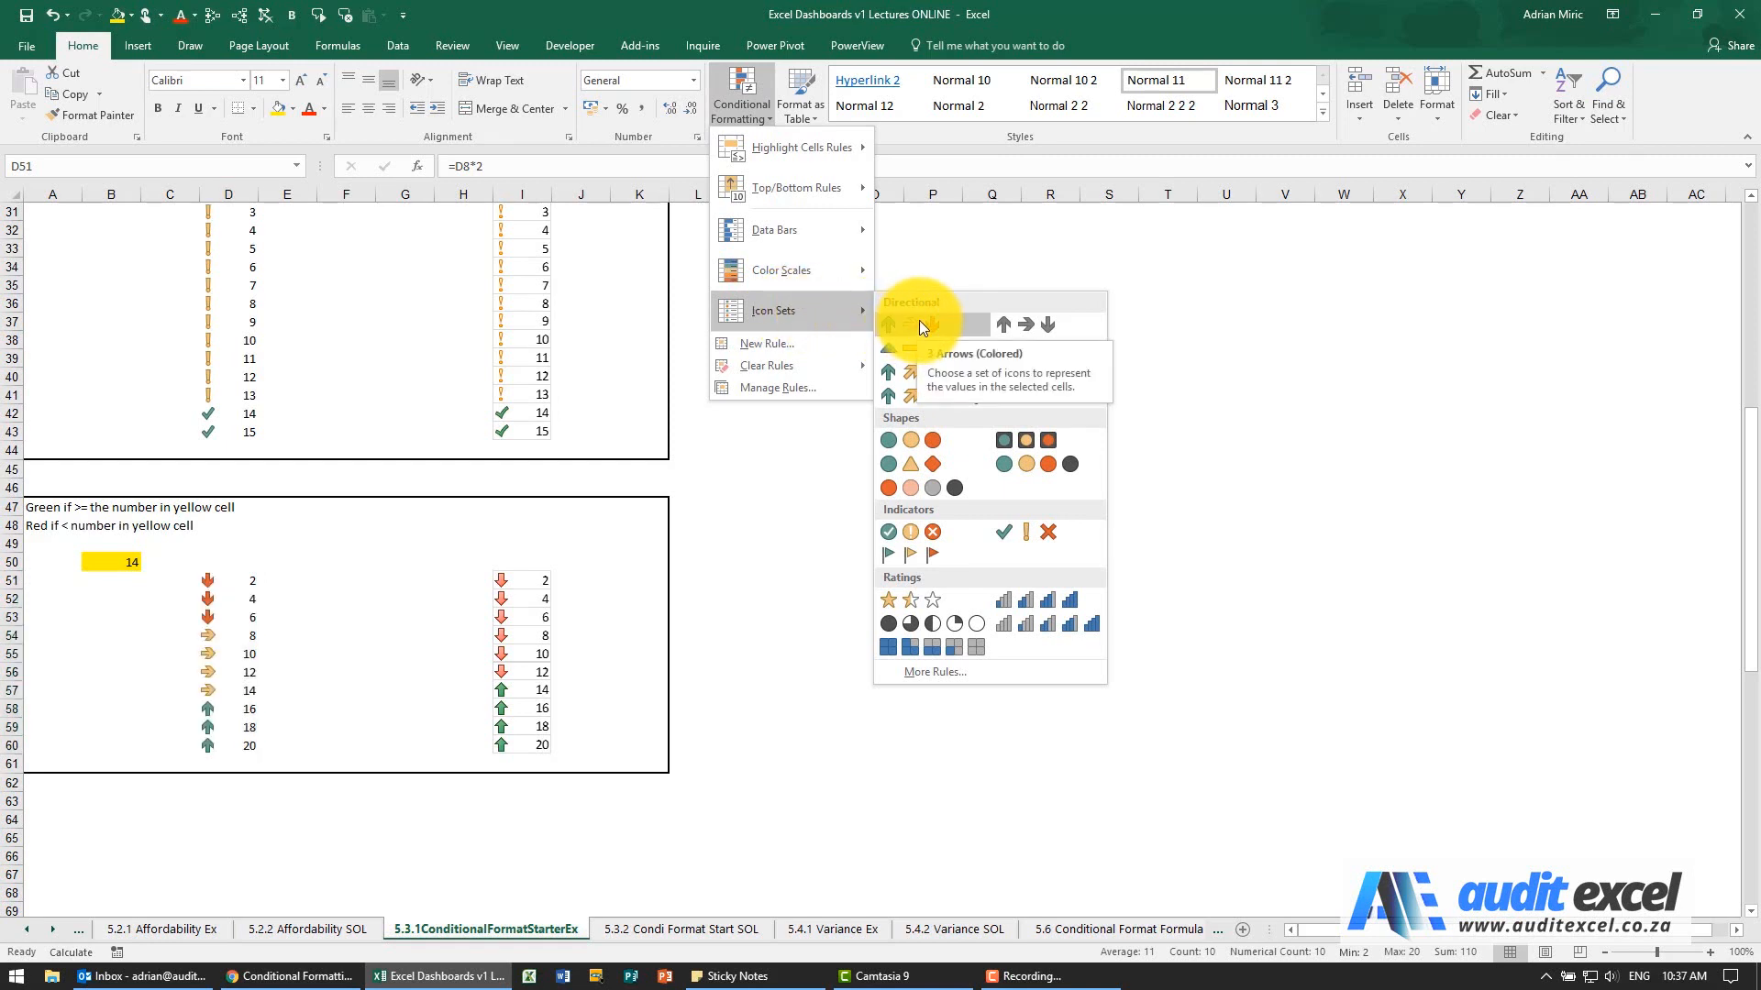
Apply the 3 Arrows (Colored) icon set to D51:D60
click(911, 325)
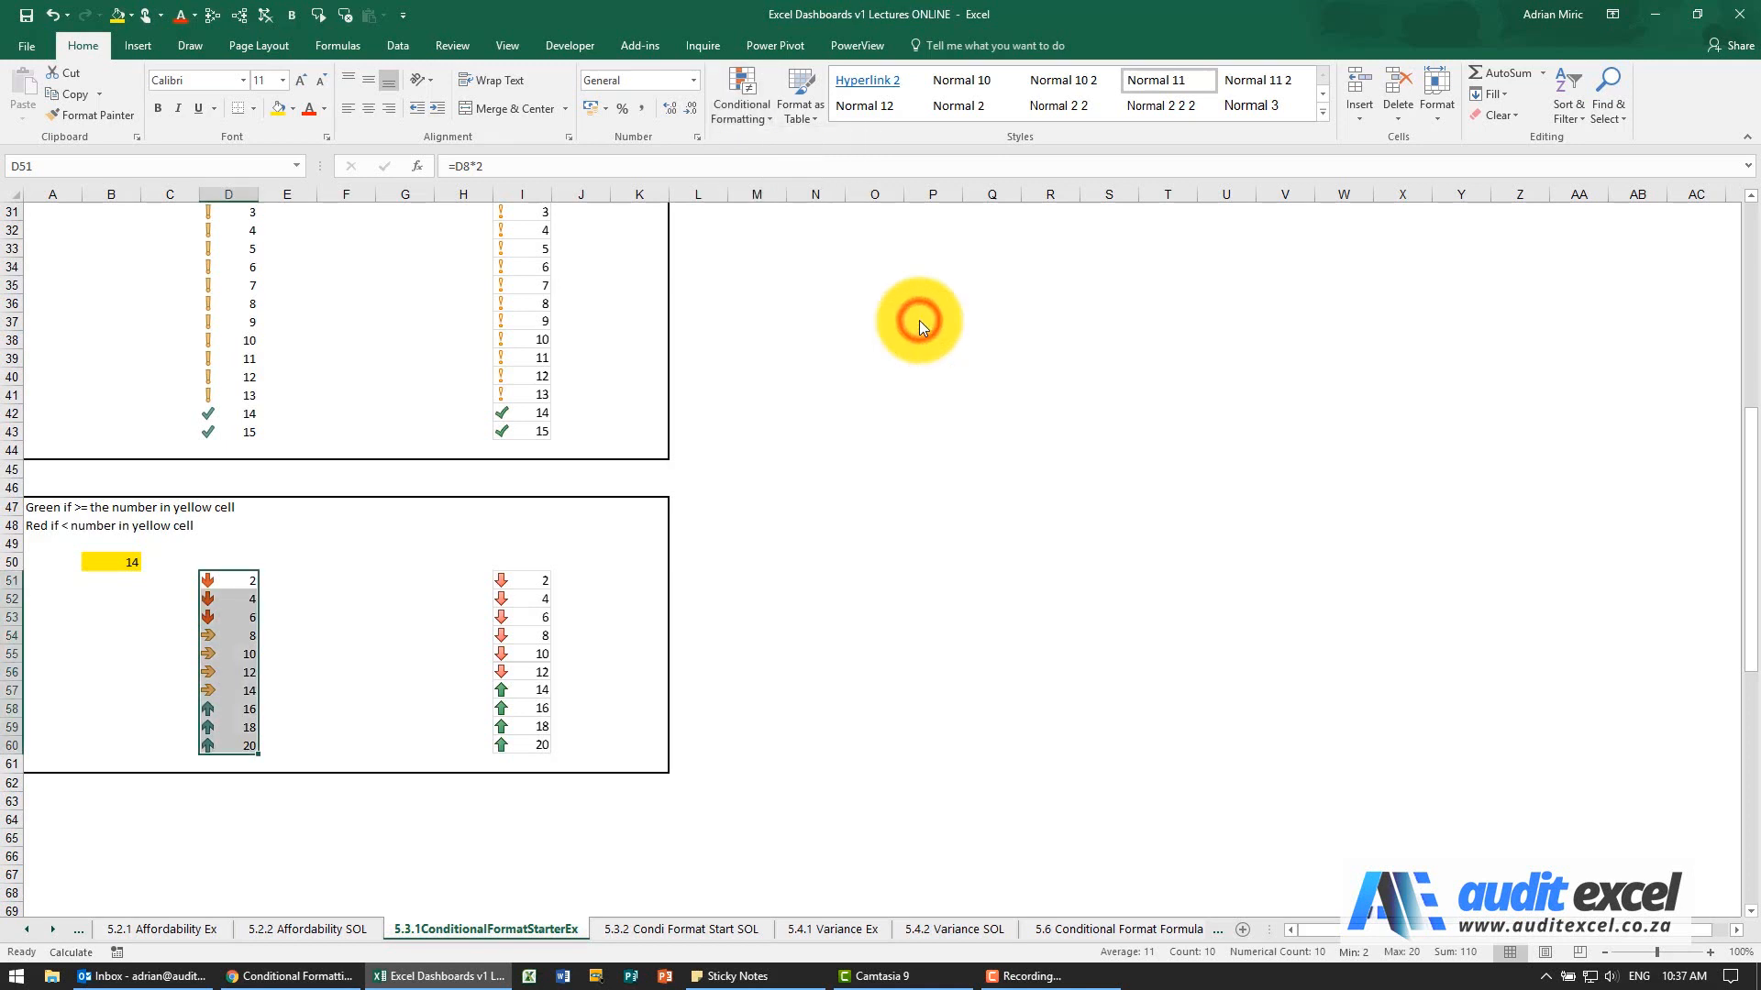
click(740, 96)
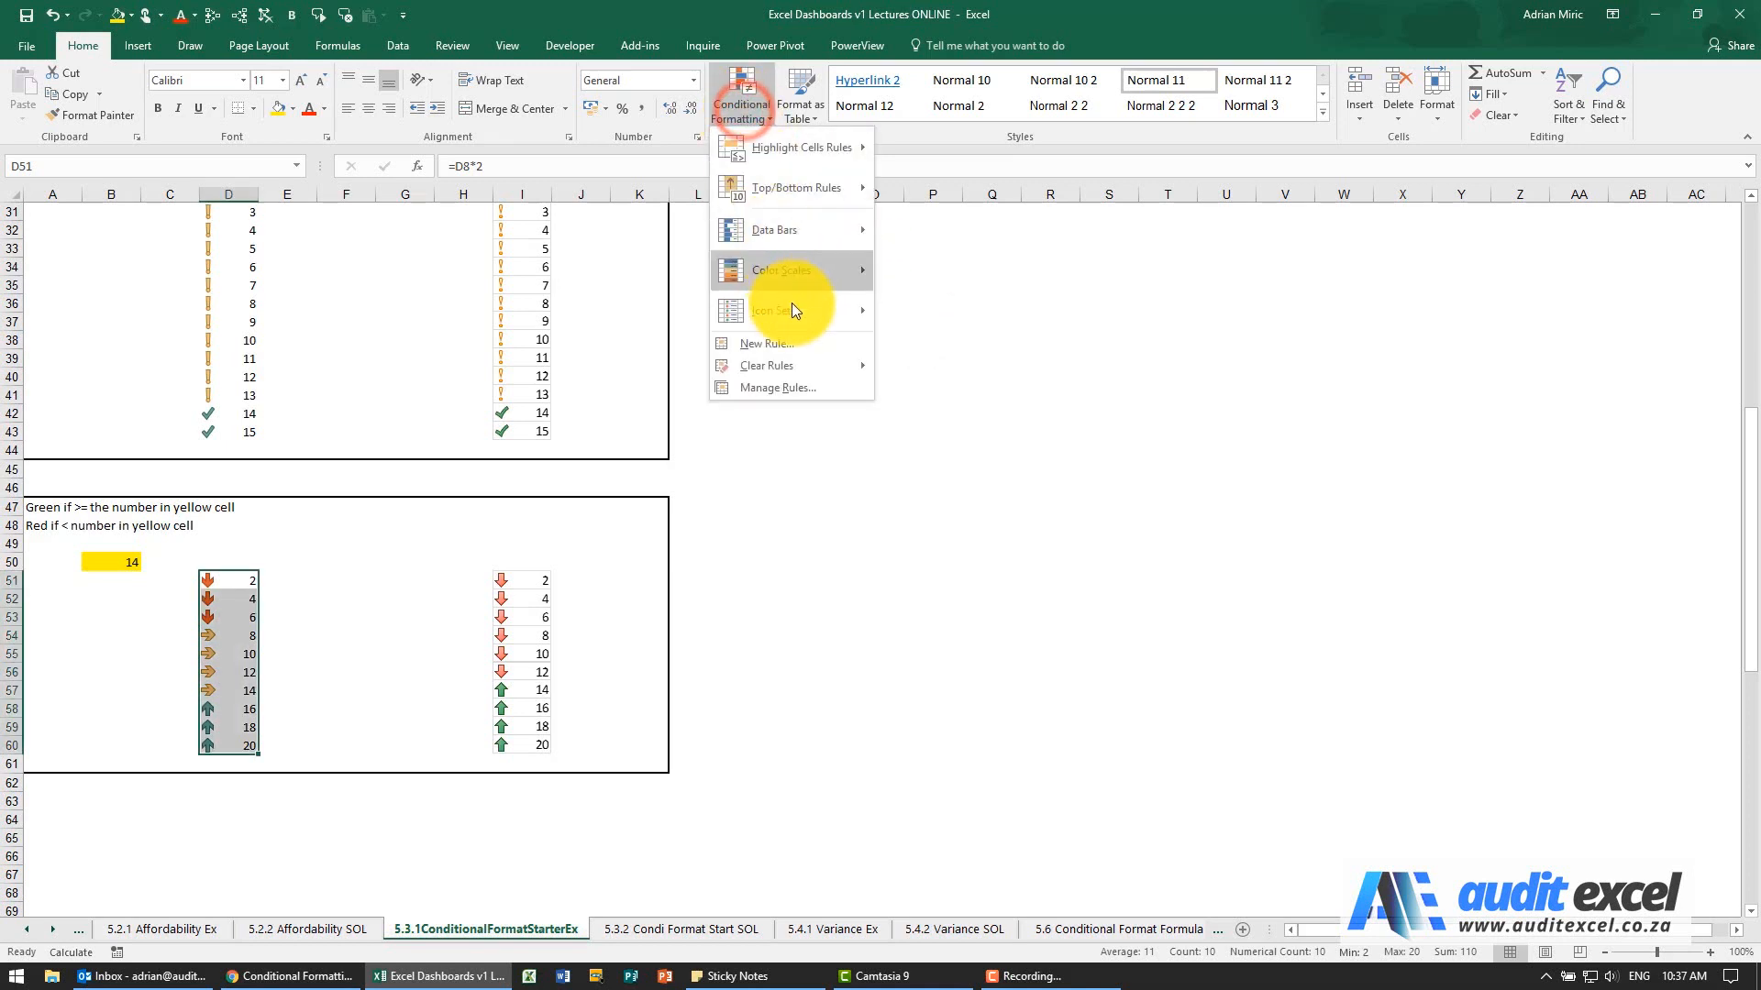
Edit the arrow rule and set both threshold types to Number
click(776, 387)
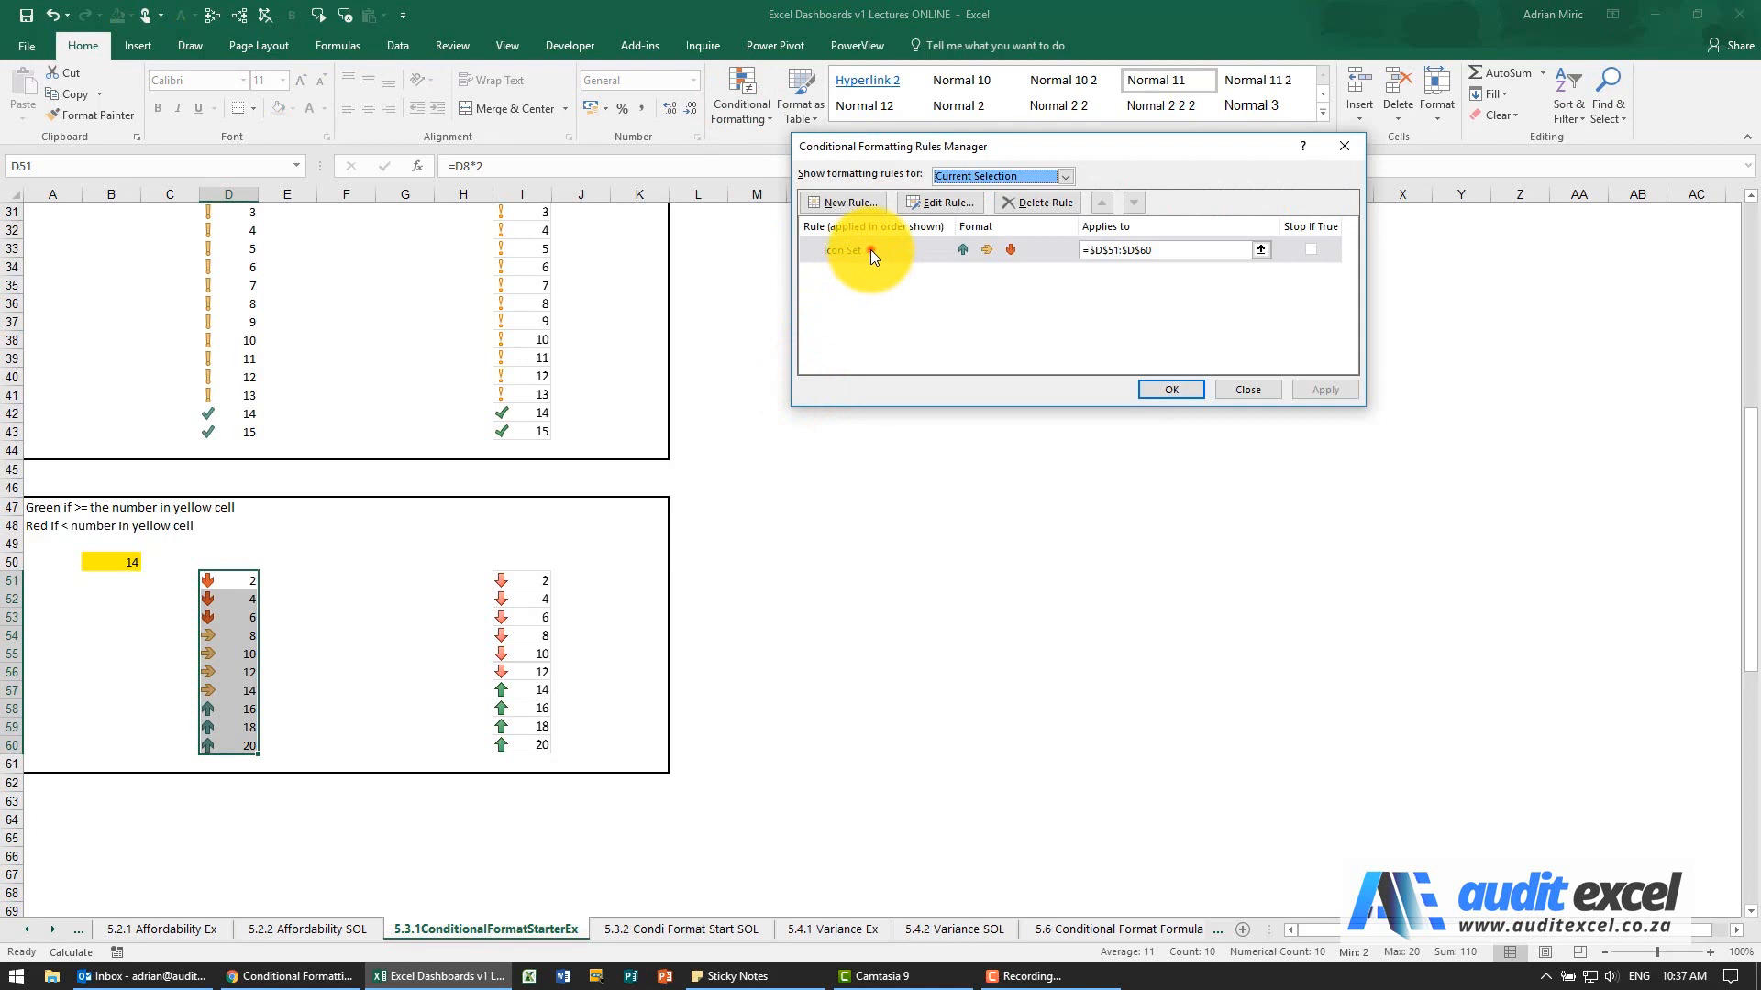
click(940, 202)
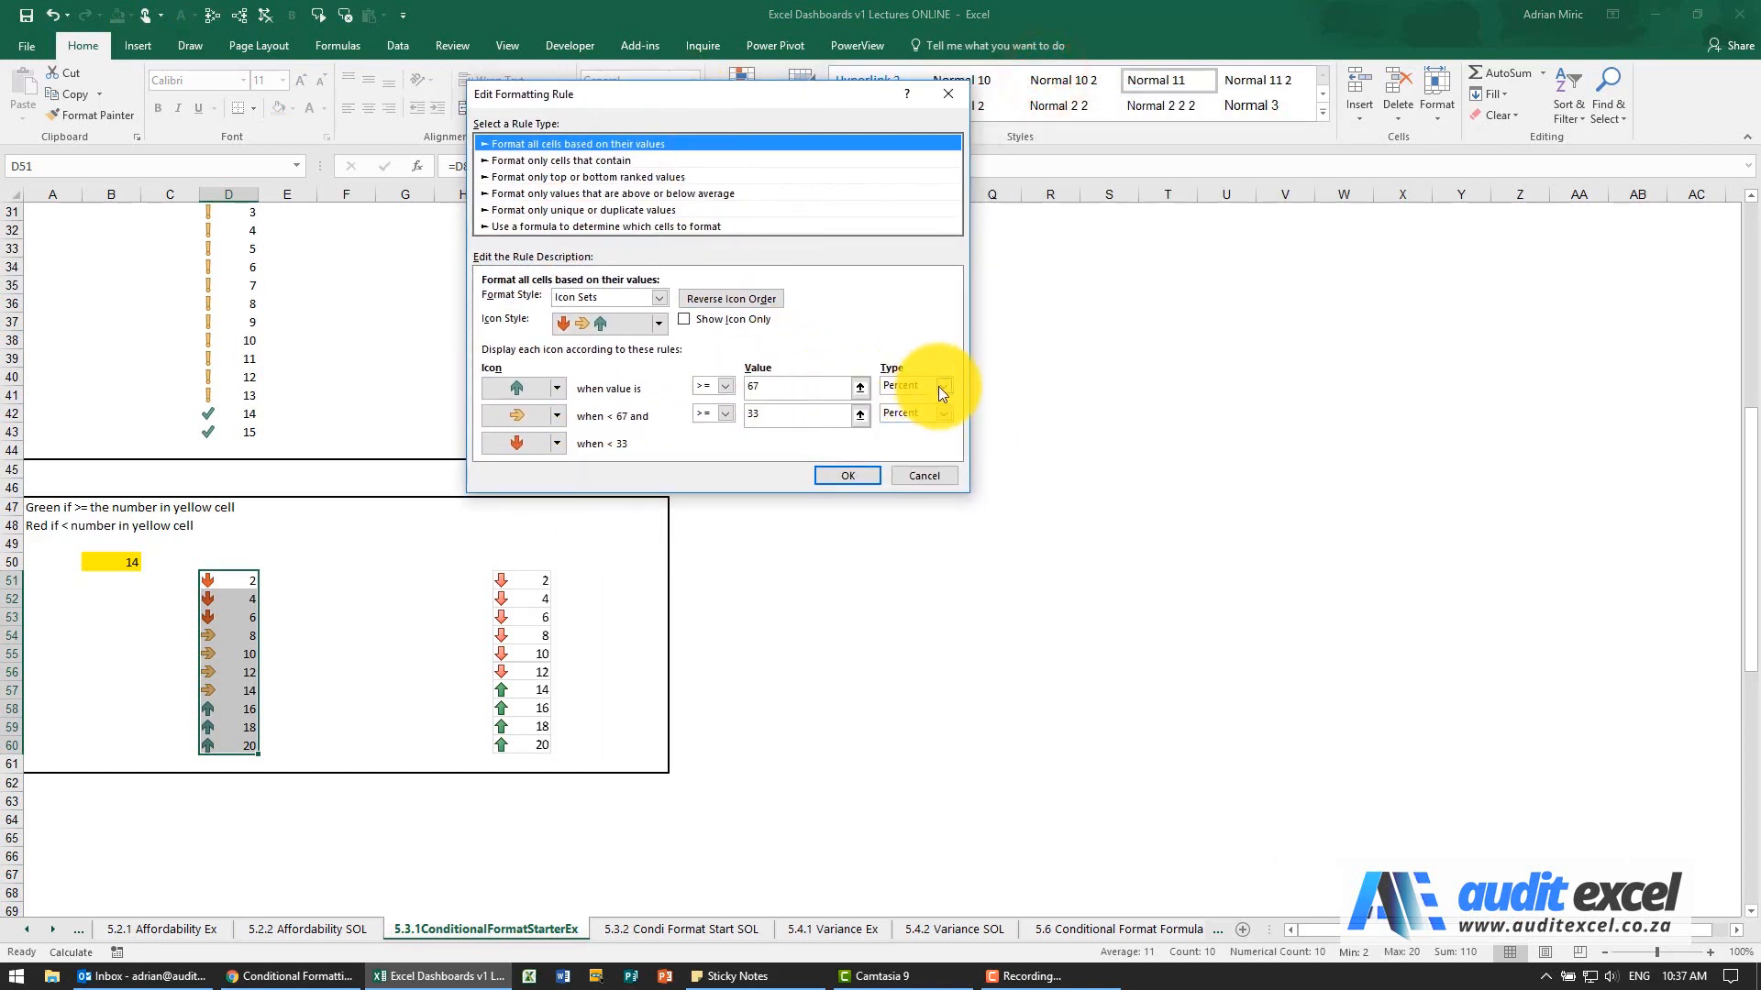
click(944, 414)
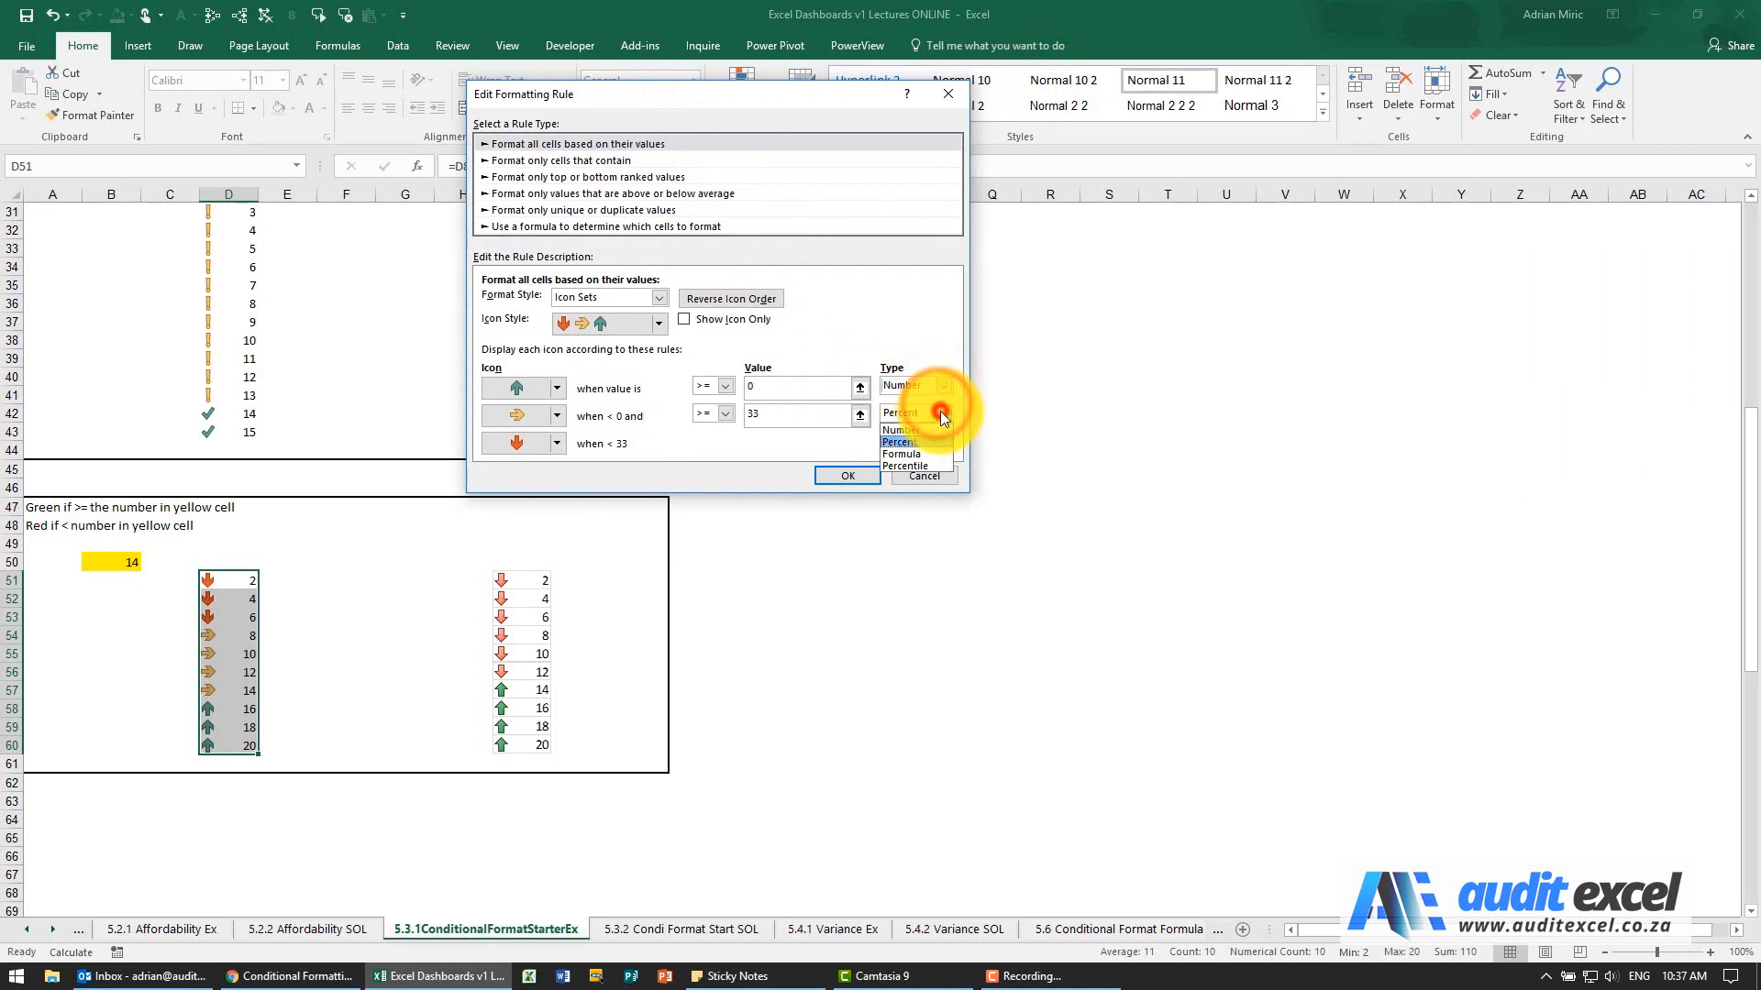
click(897, 431)
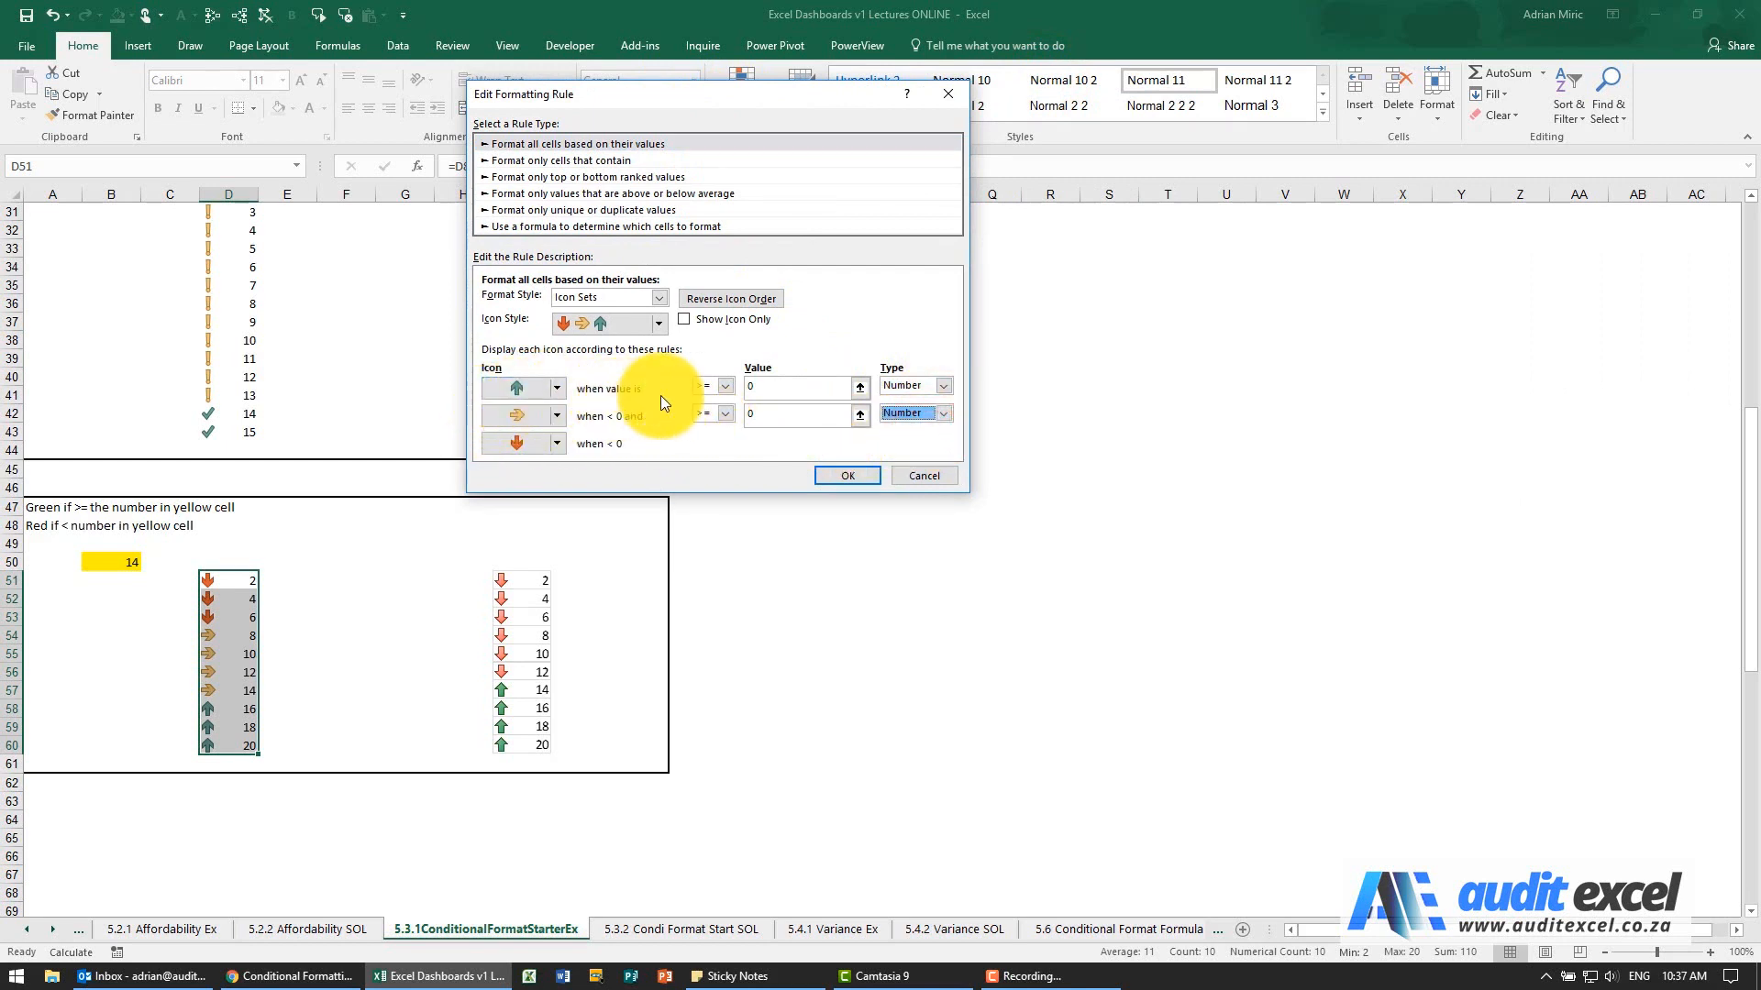
Set the threshold values to the yellow cell =$B$50 and confirm the rule
click(797, 386)
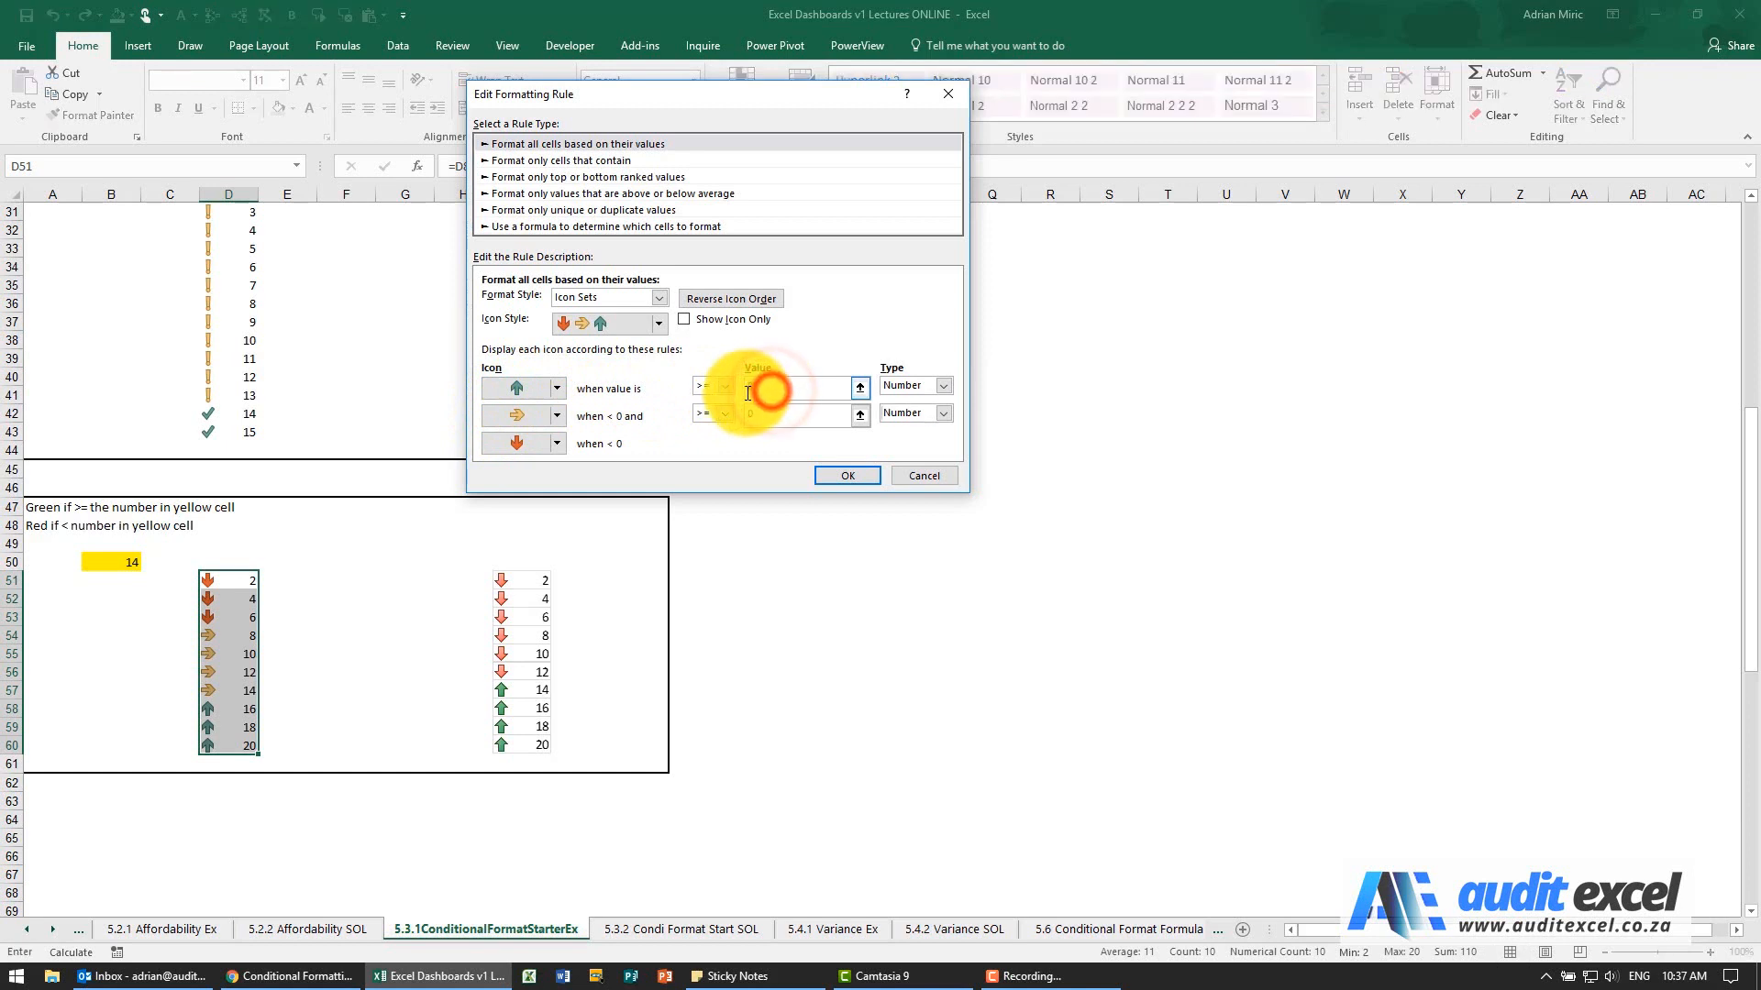
click(786, 387)
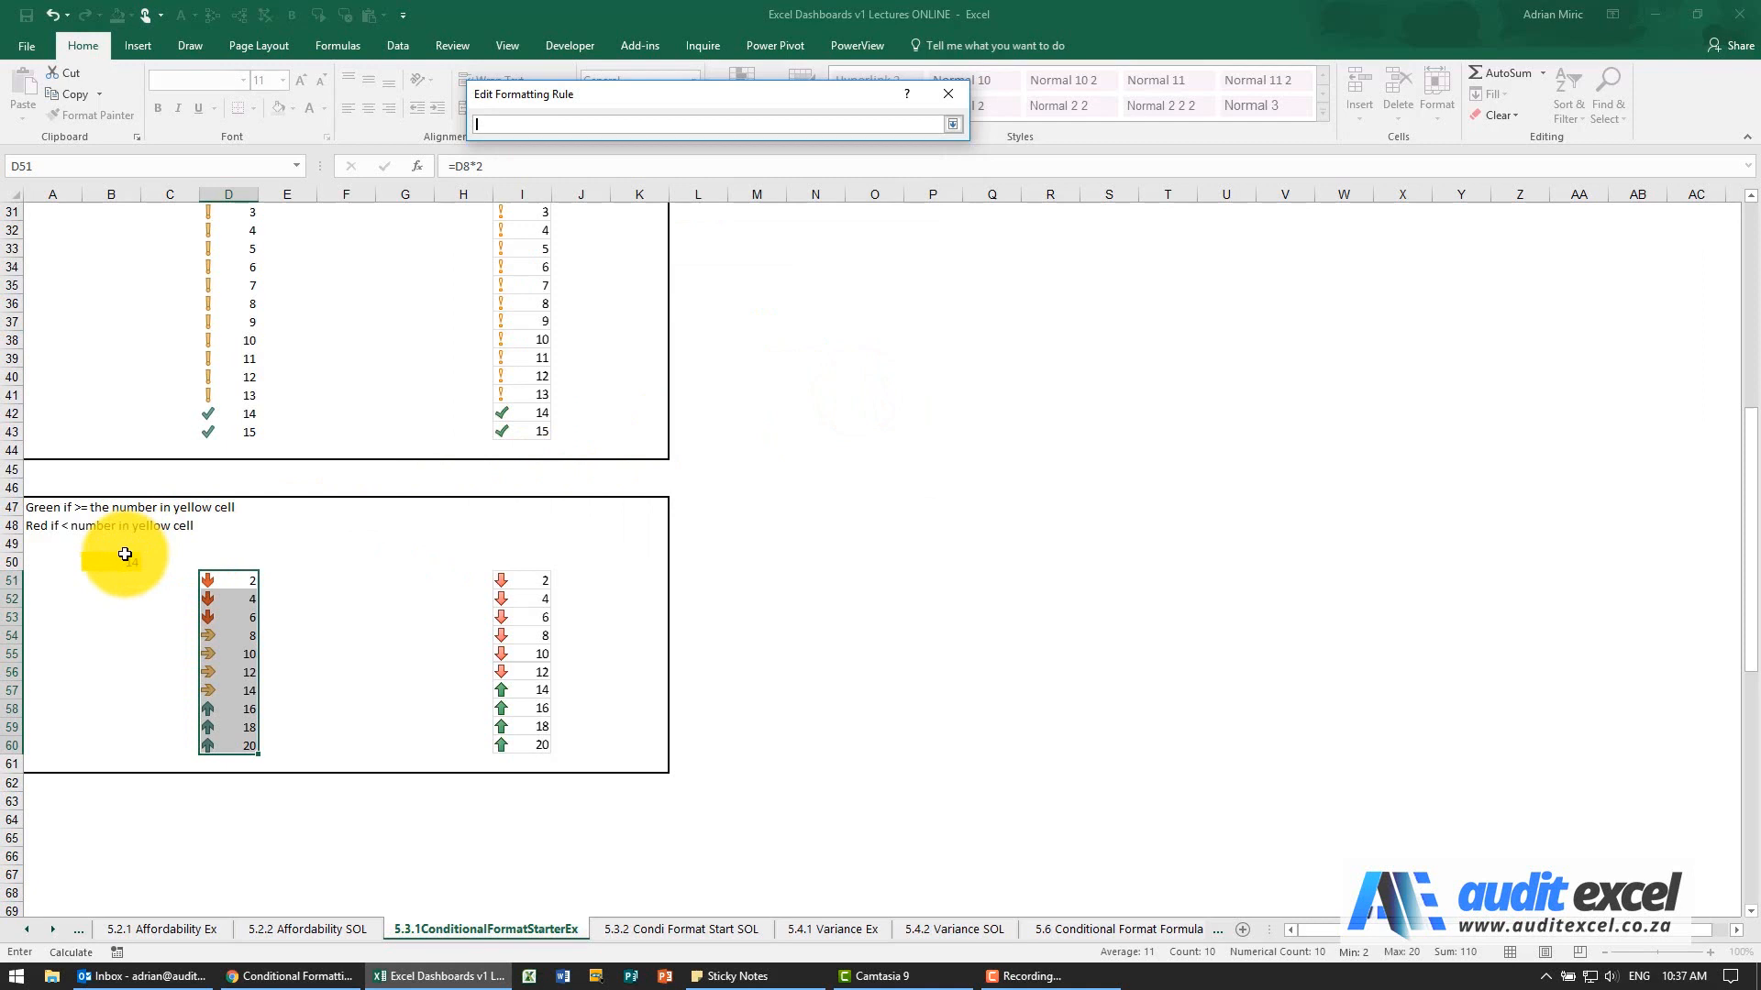
click(111, 561)
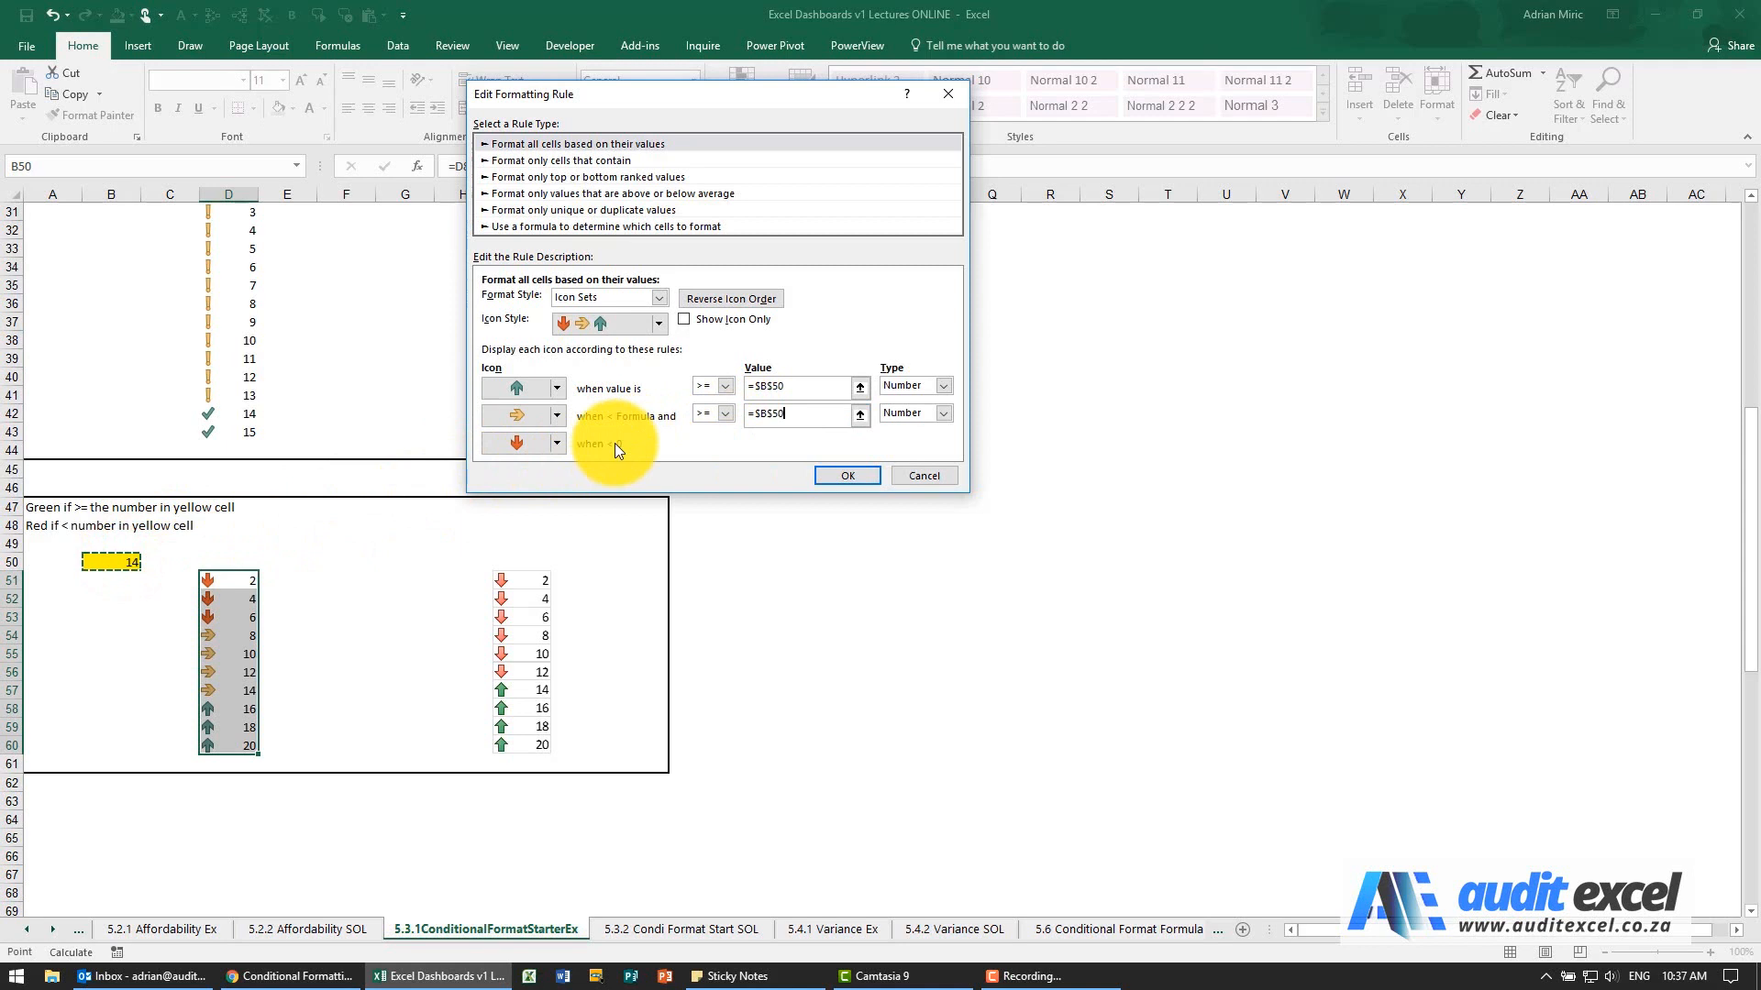
click(847, 476)
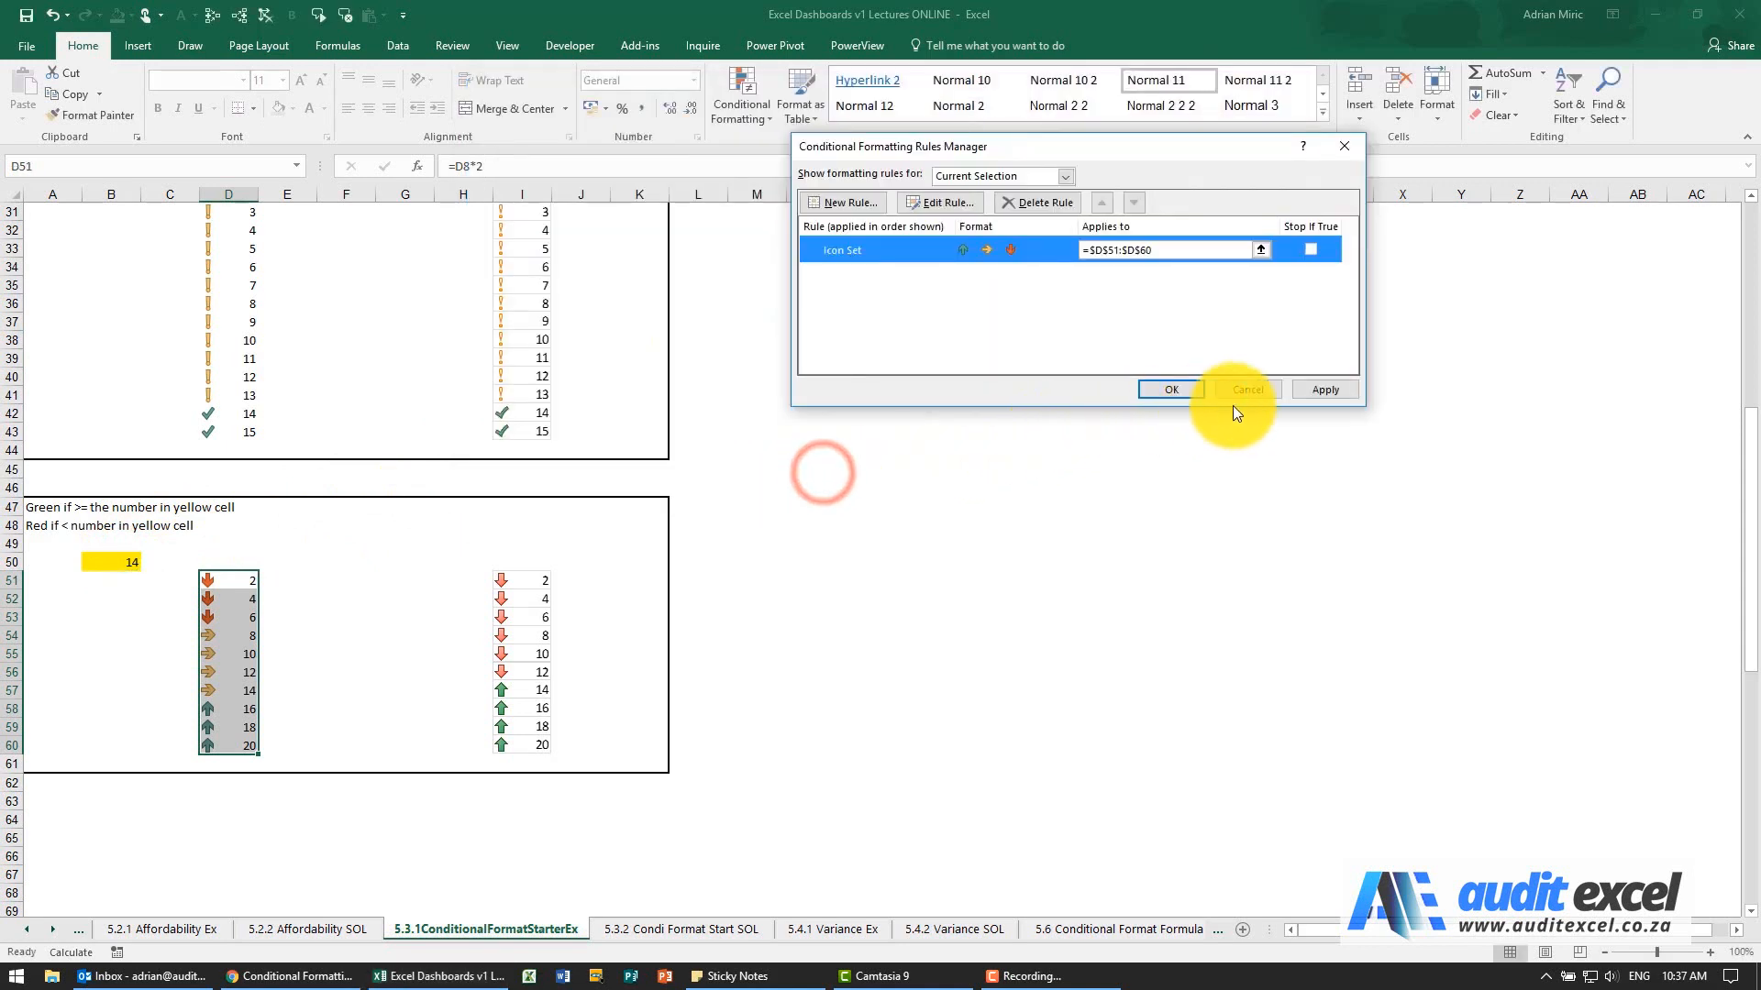
Apply the $B$50 arrow rule to column D, then reopen it to review the thresholds
click(1169, 389)
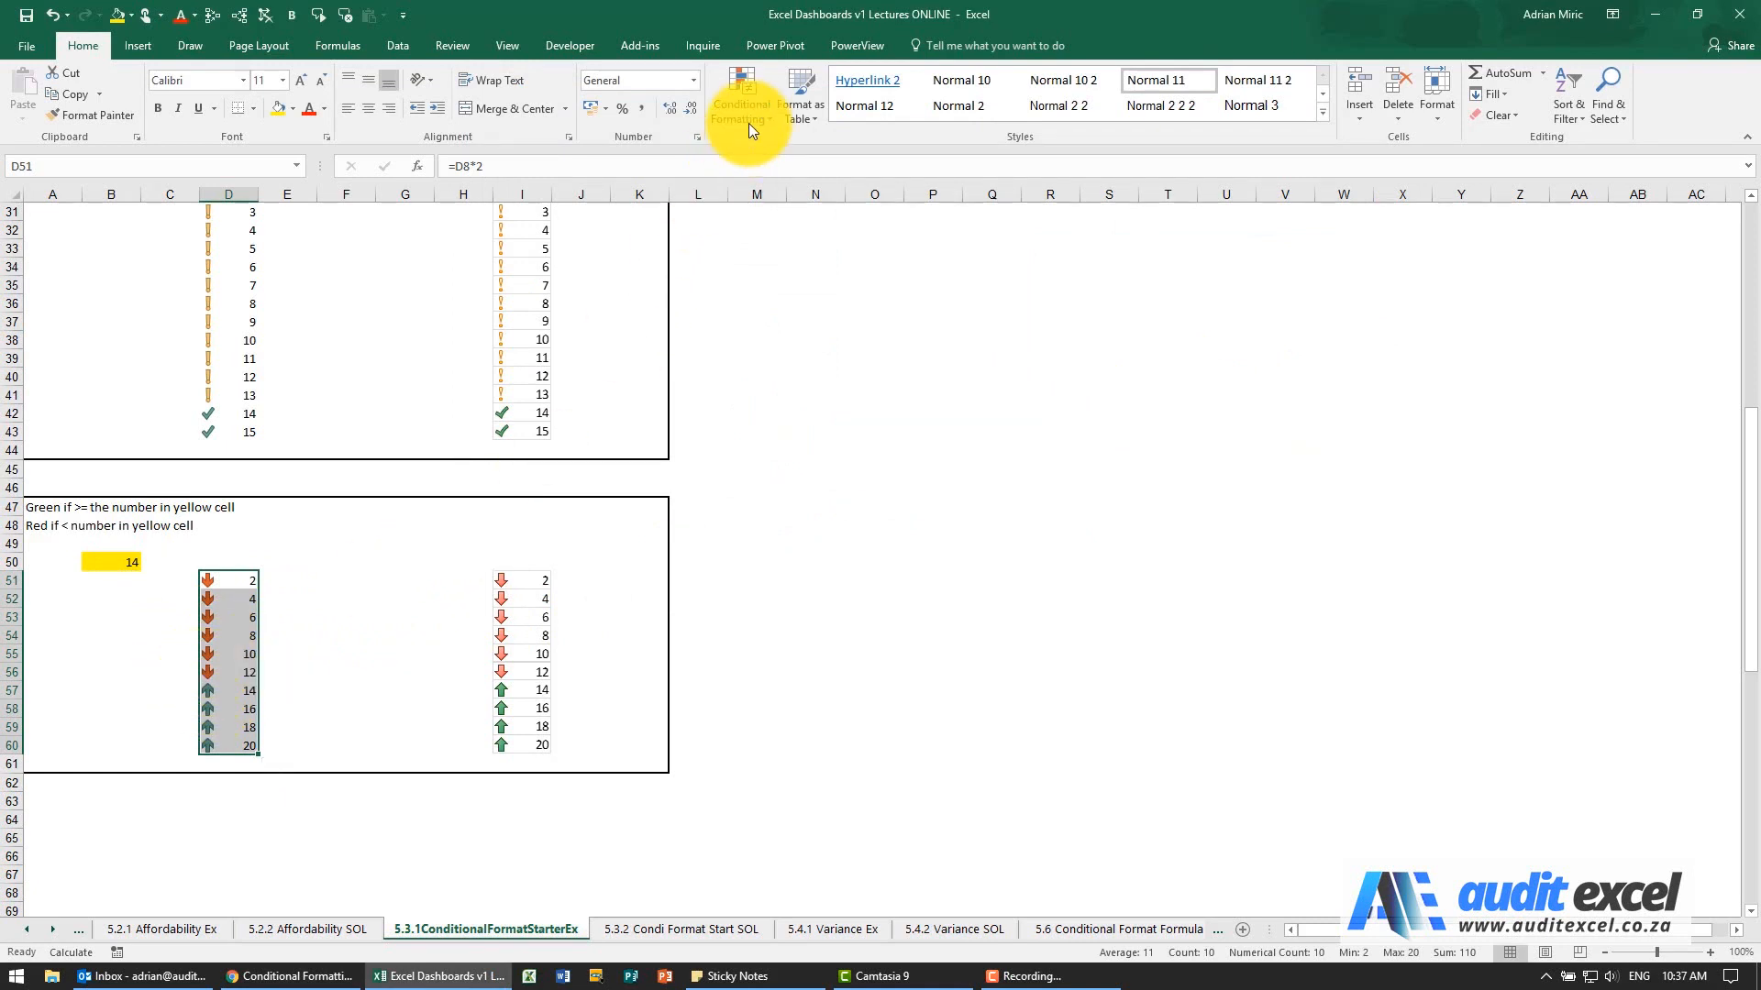
click(741, 96)
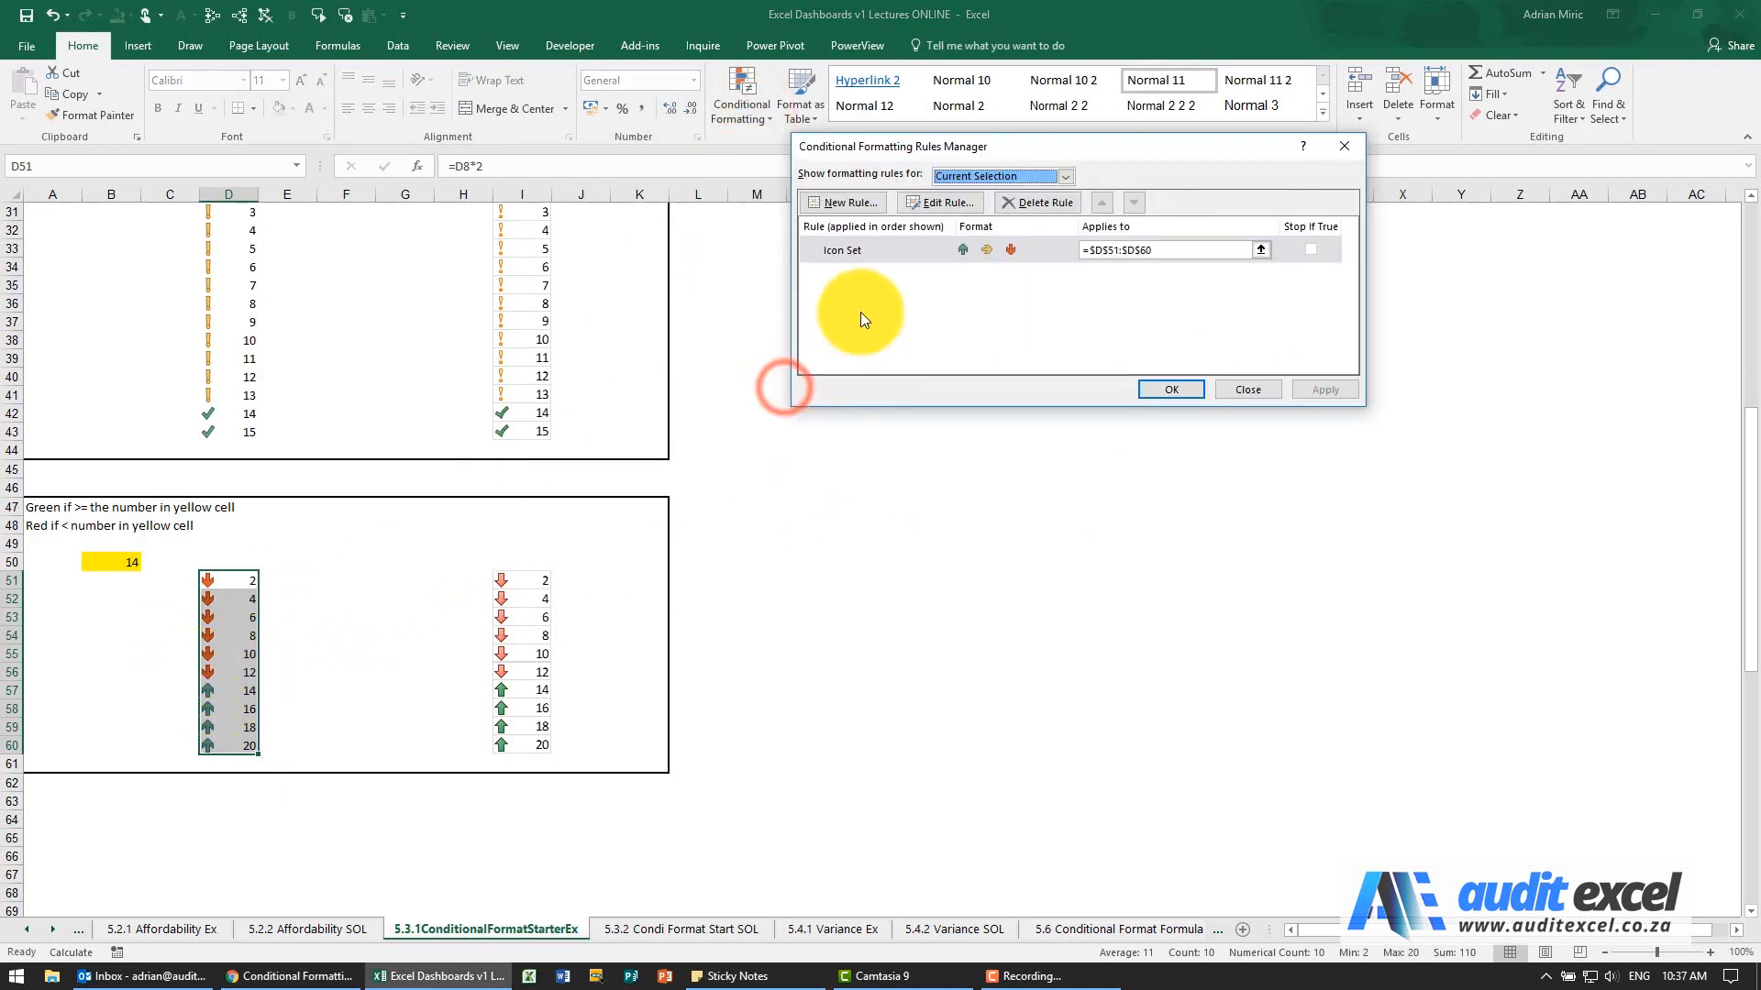
click(940, 202)
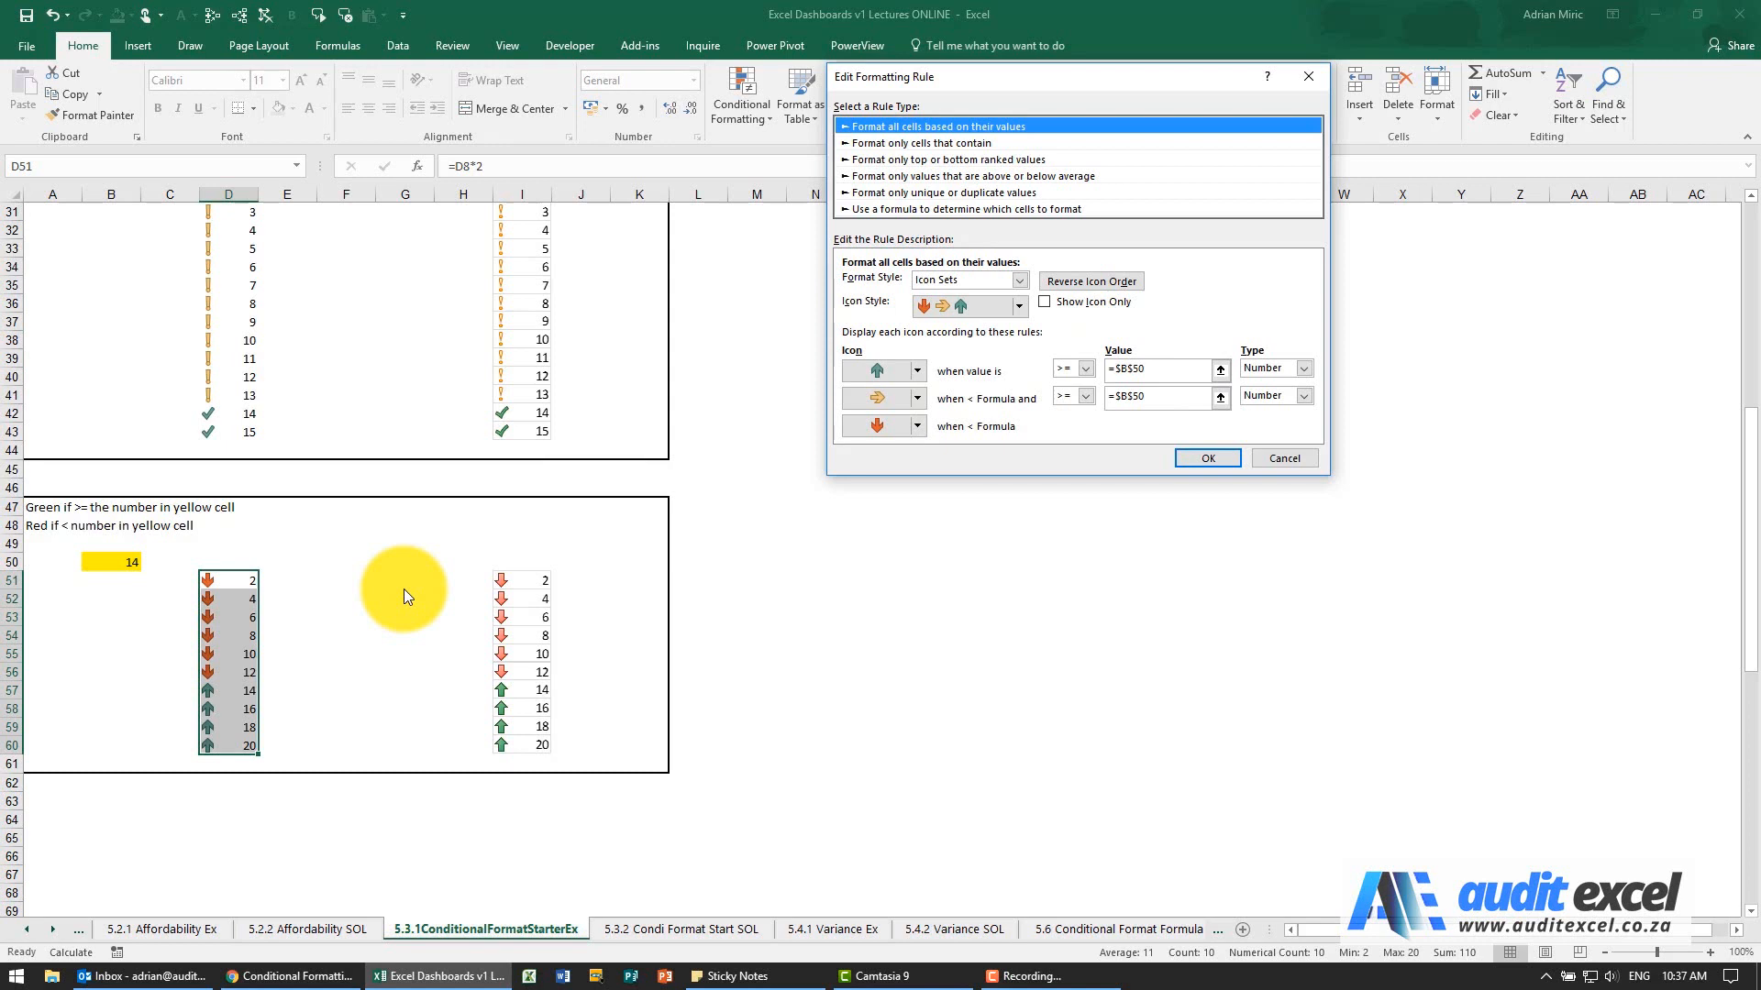
mouse_move(809, 486)
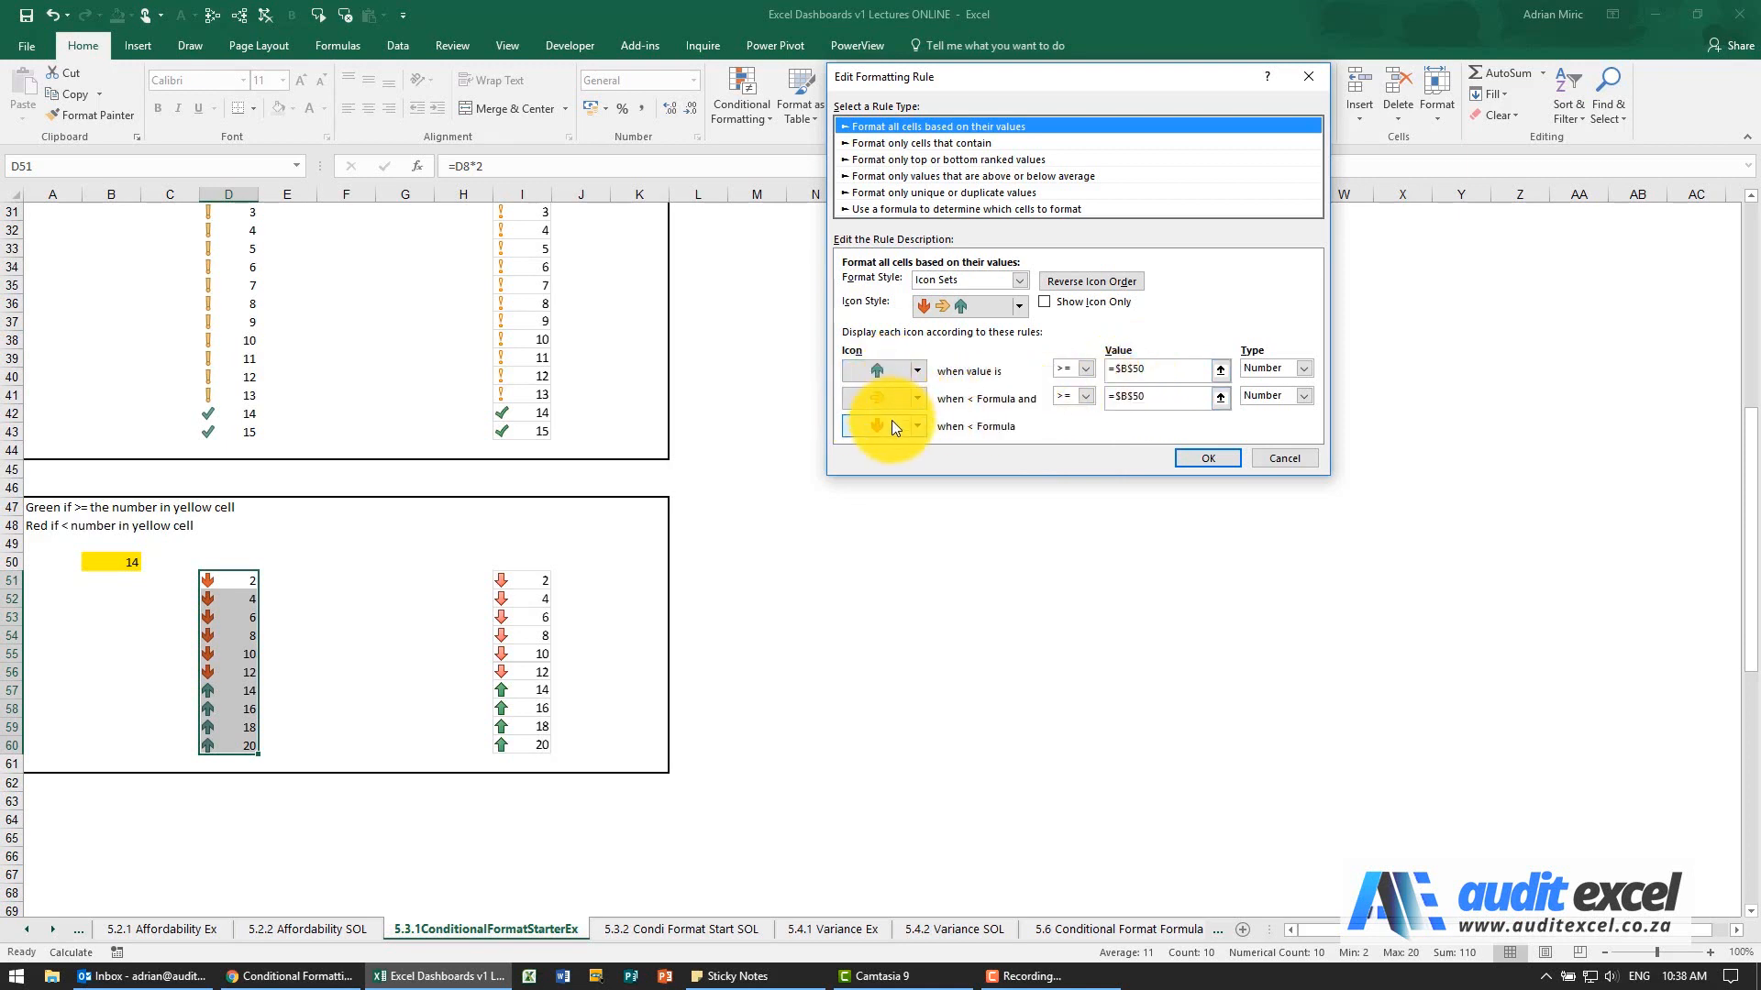
click(1206, 457)
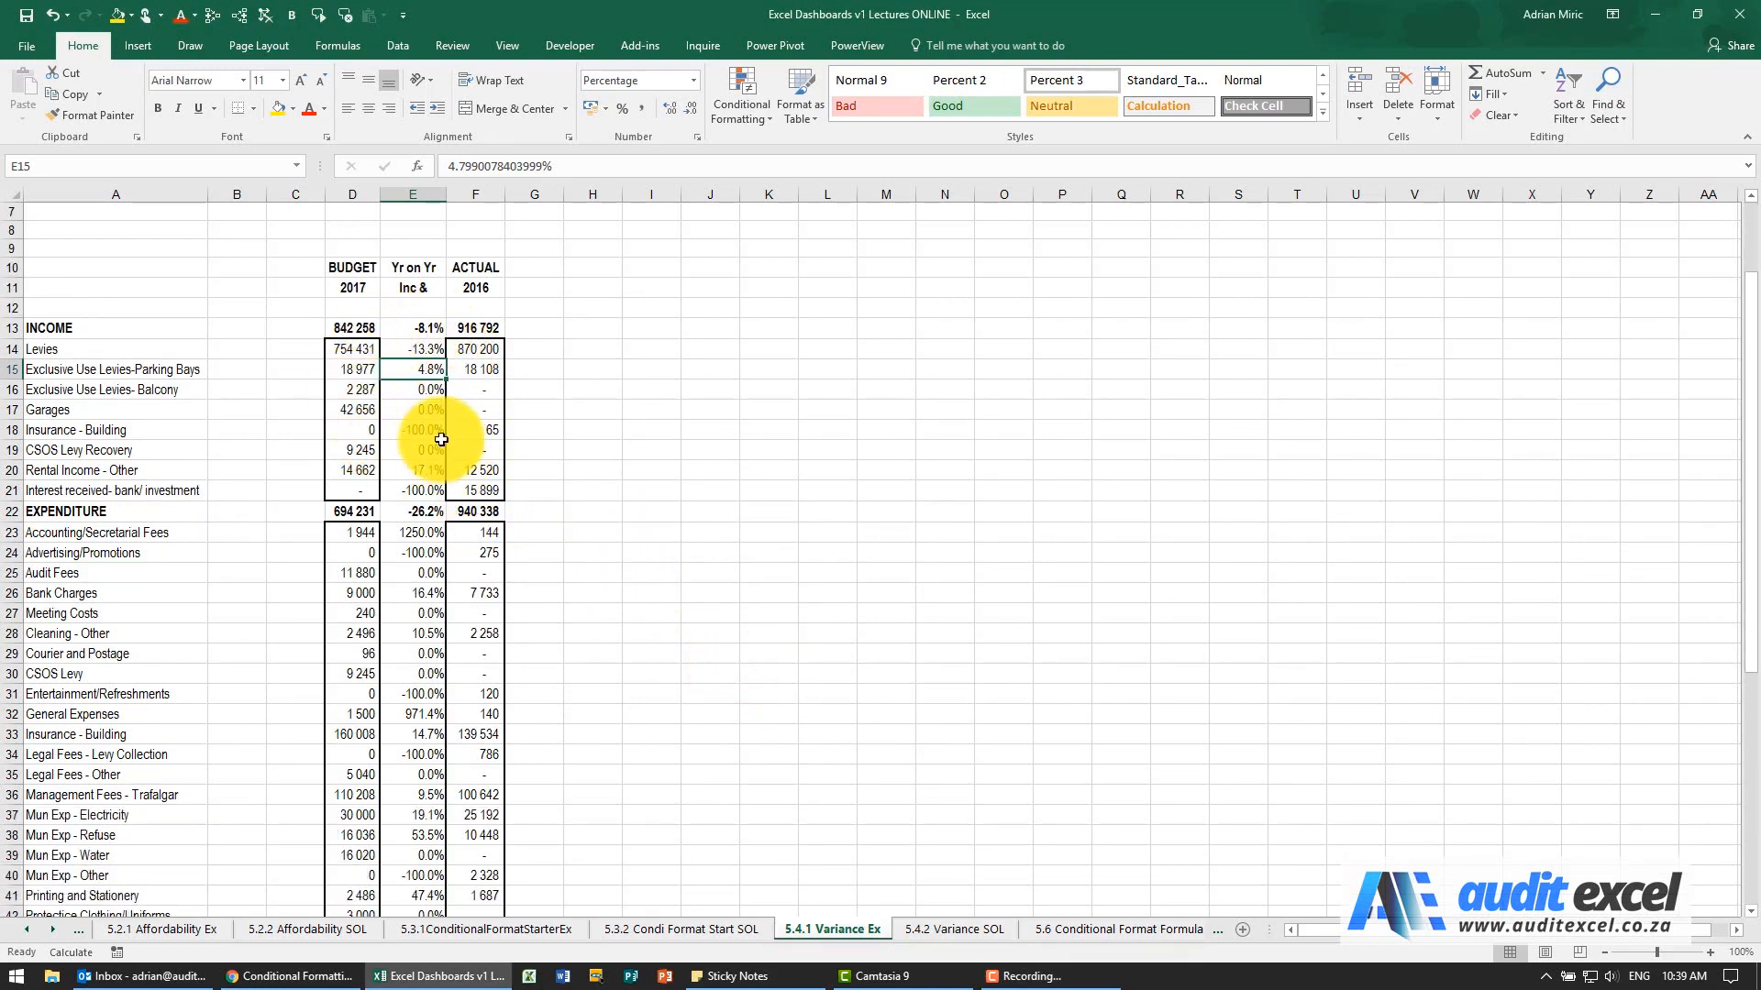
mouse_move(431, 389)
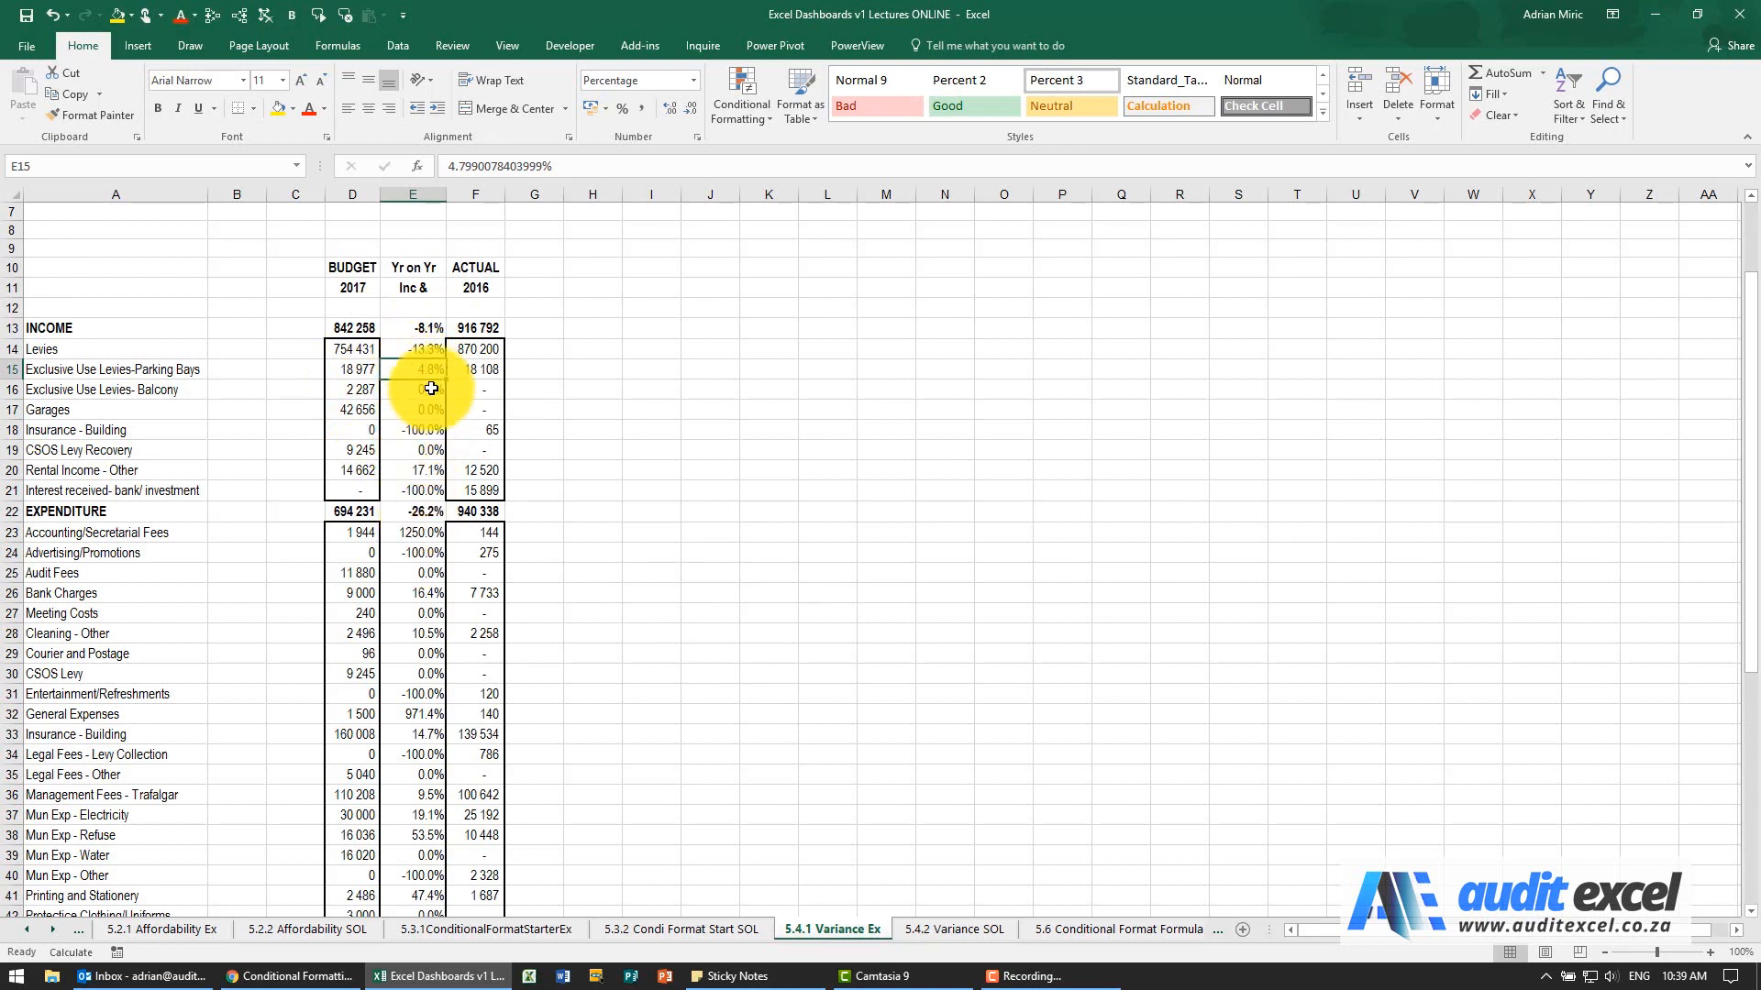
mouse_move(432, 519)
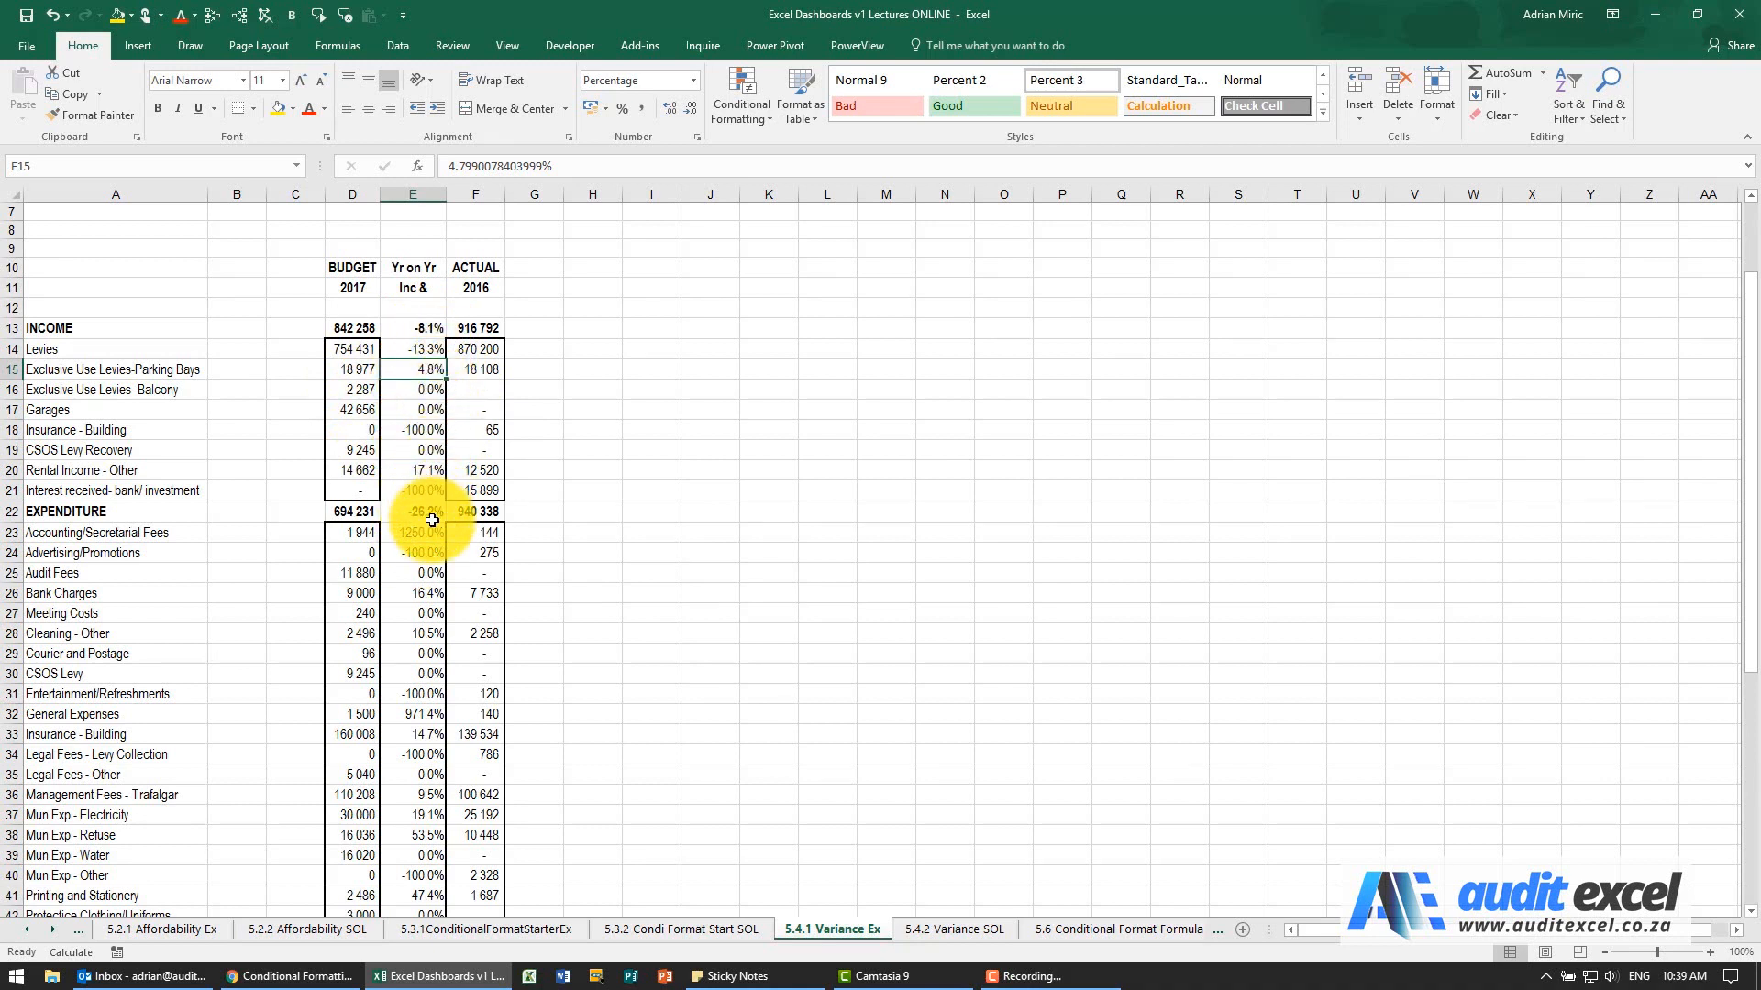
mouse_move(424, 372)
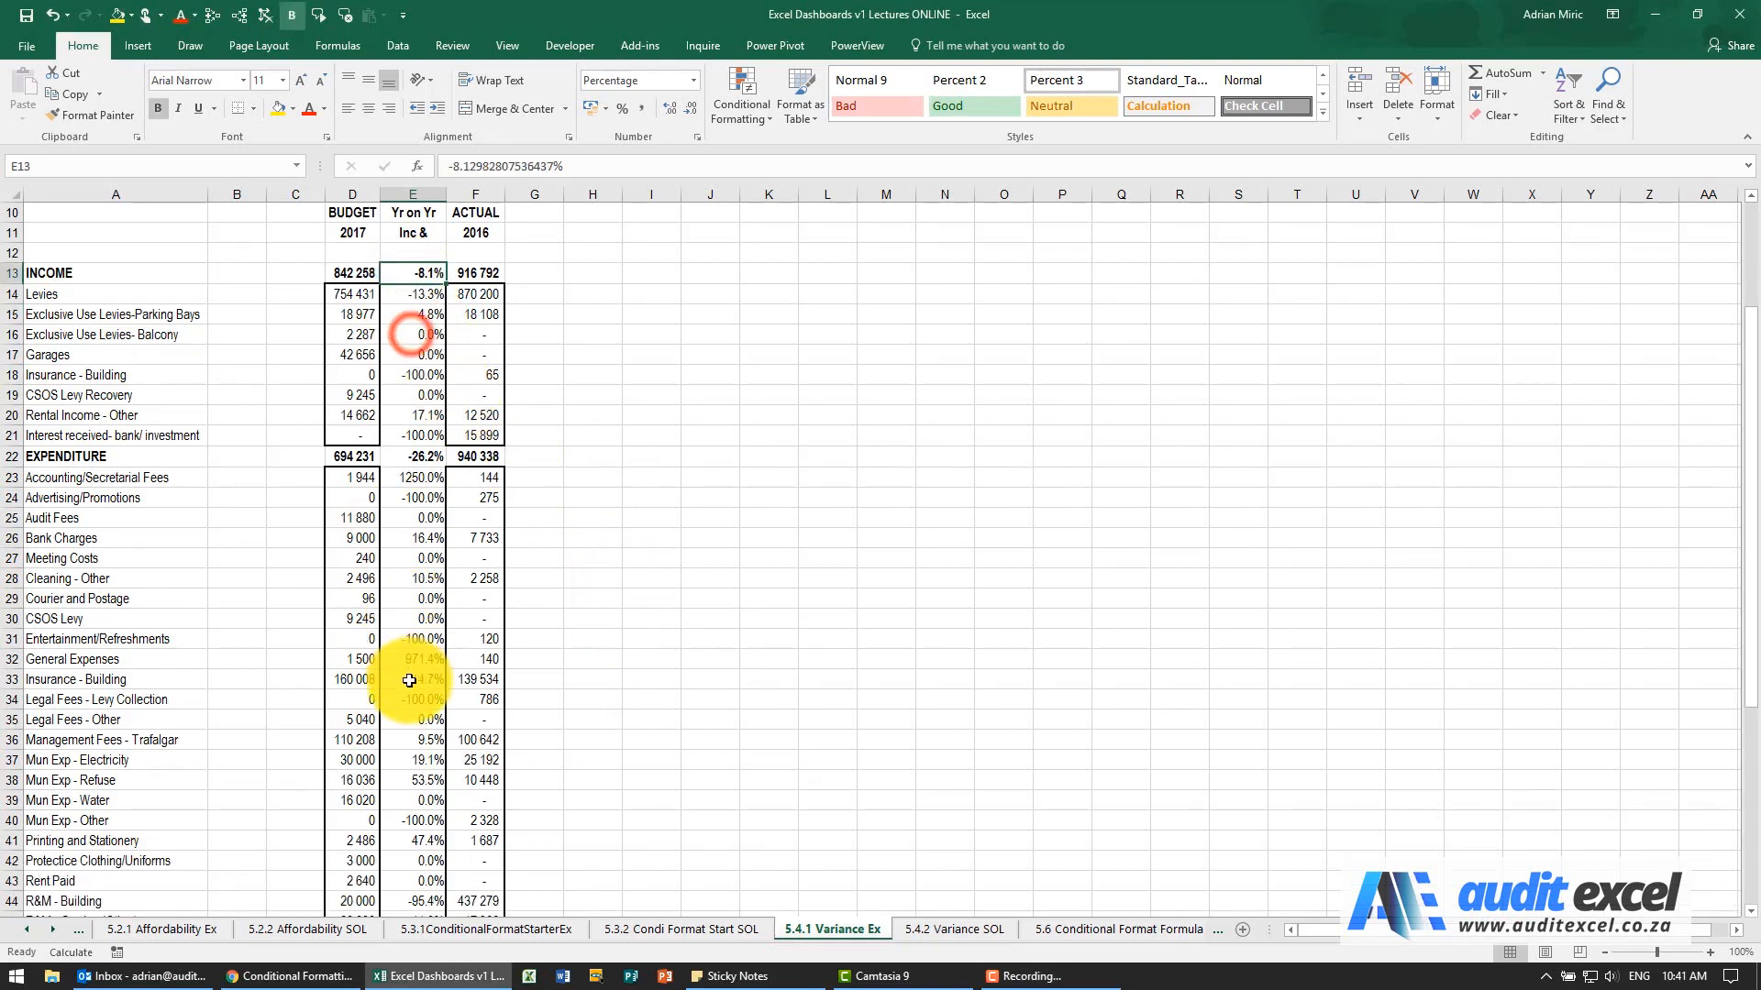
Scroll down the variance sheet to the Yr on Yr figures in column E
scroll(down, 3)
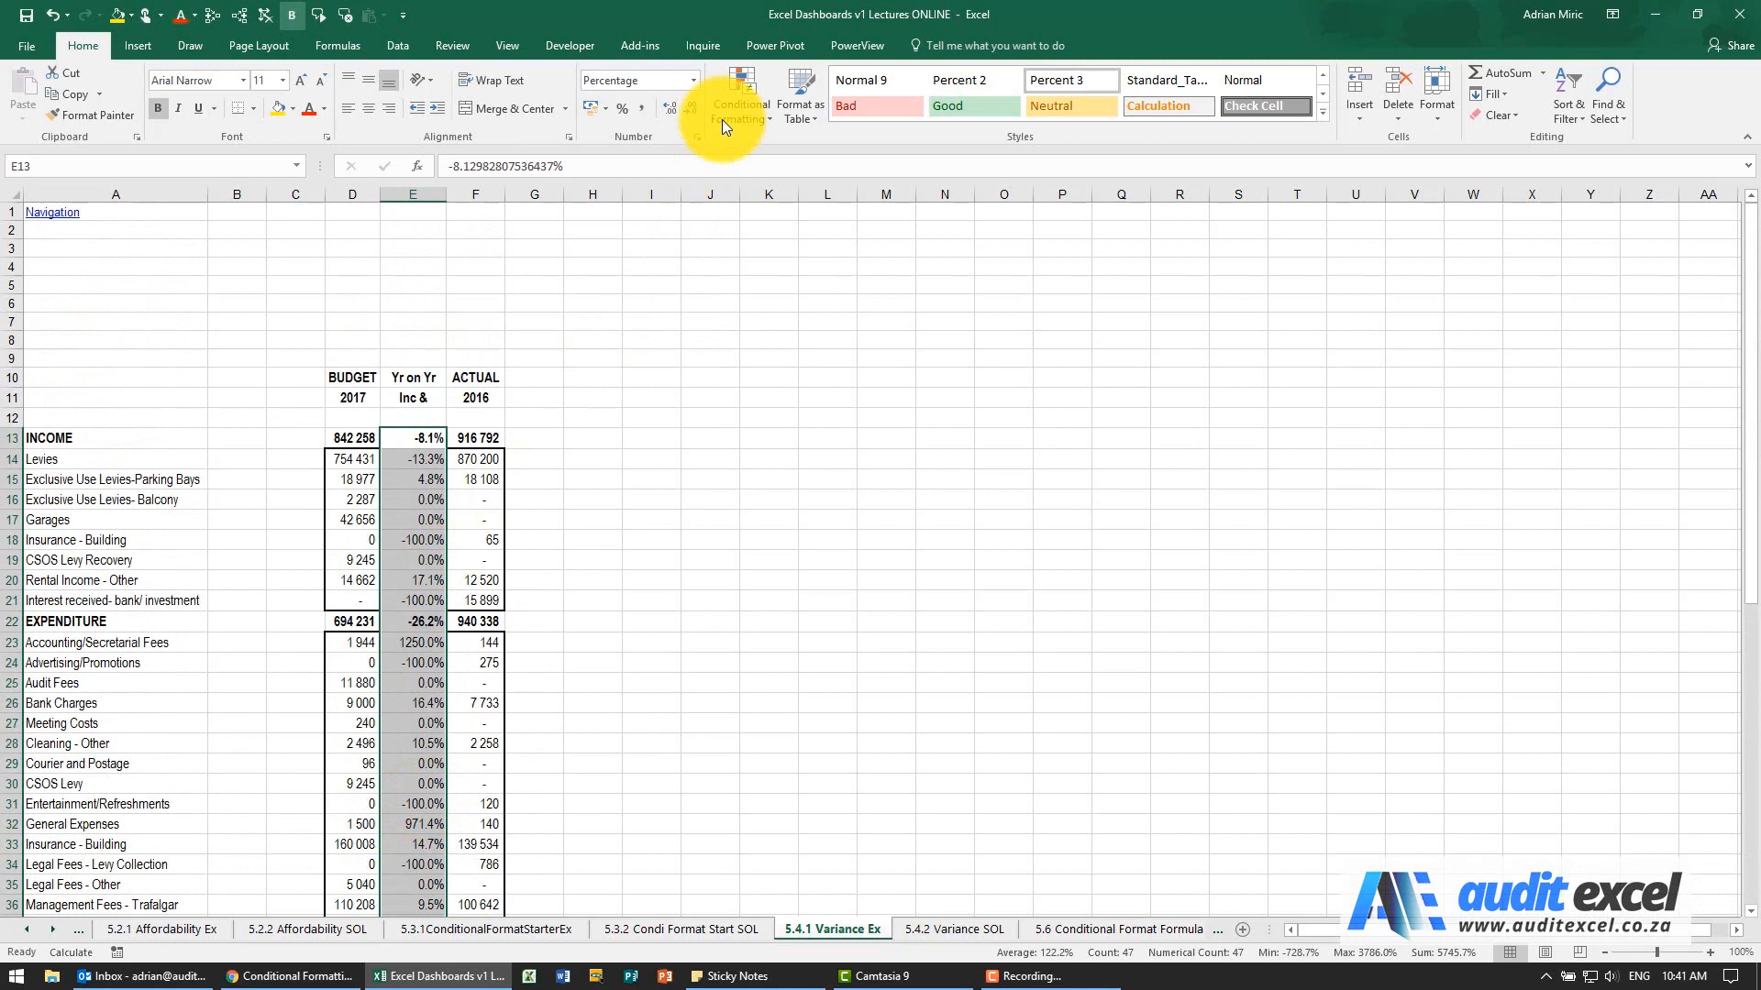
Apply the Directional 3 Arrows (Colored) icon set to the column E variances
click(740, 94)
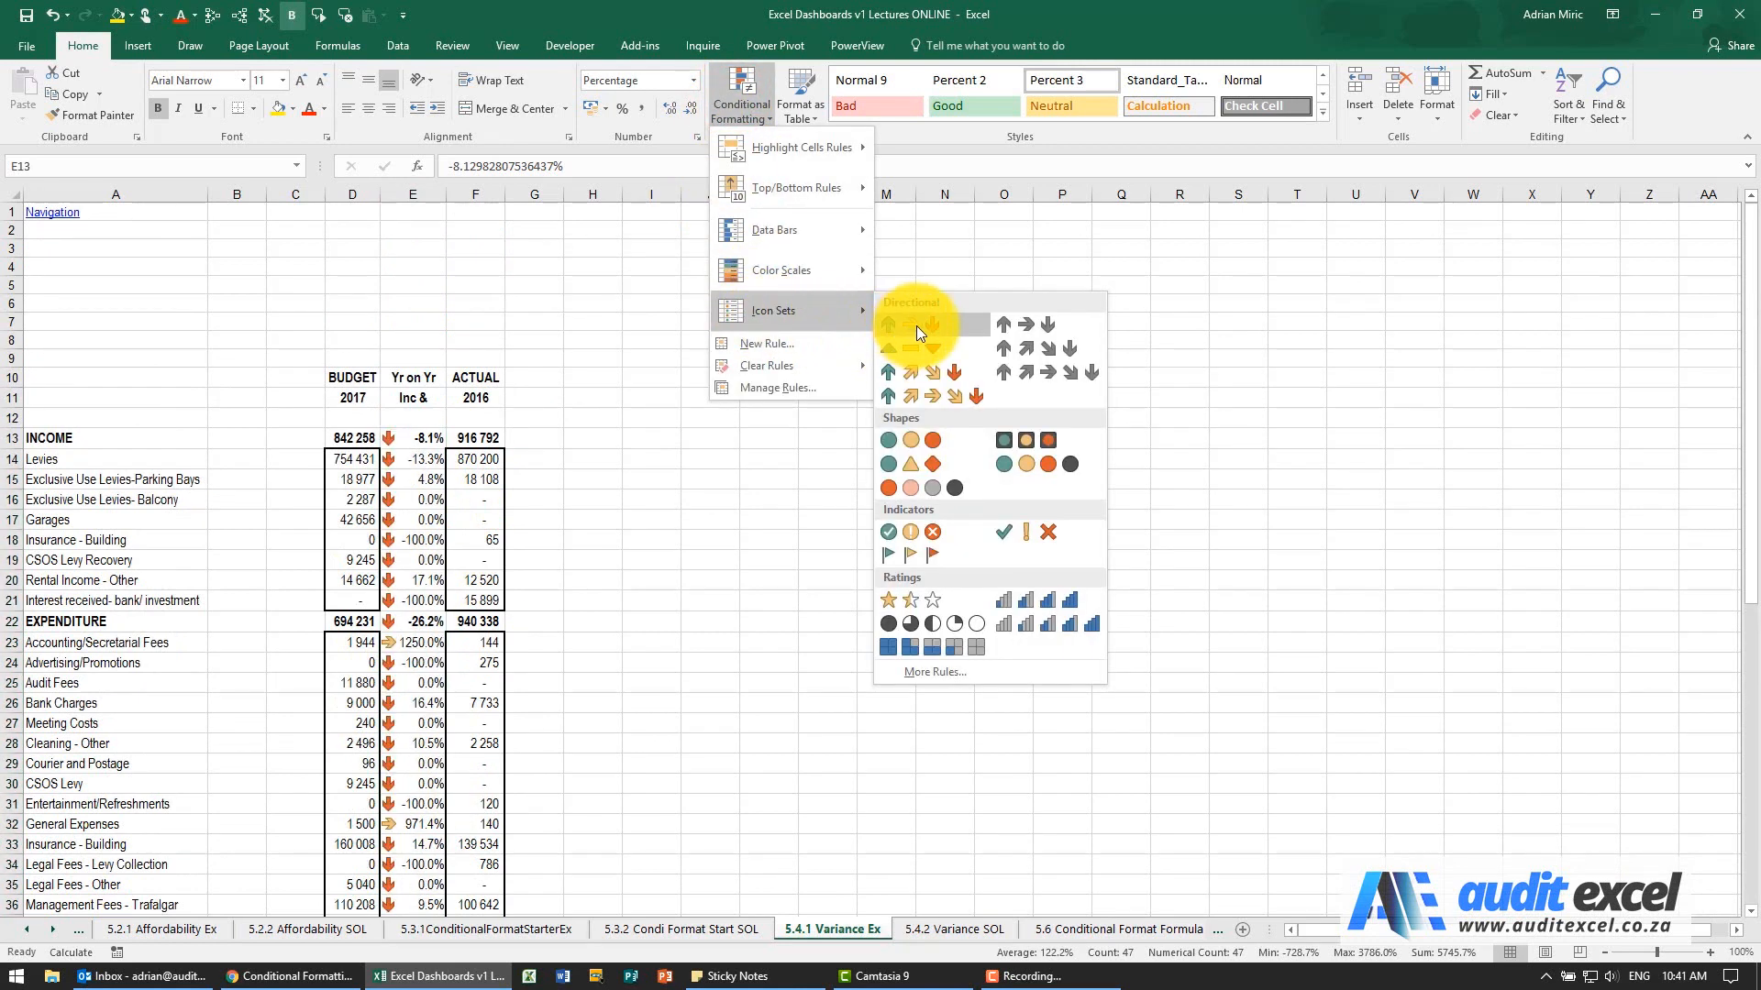
click(914, 325)
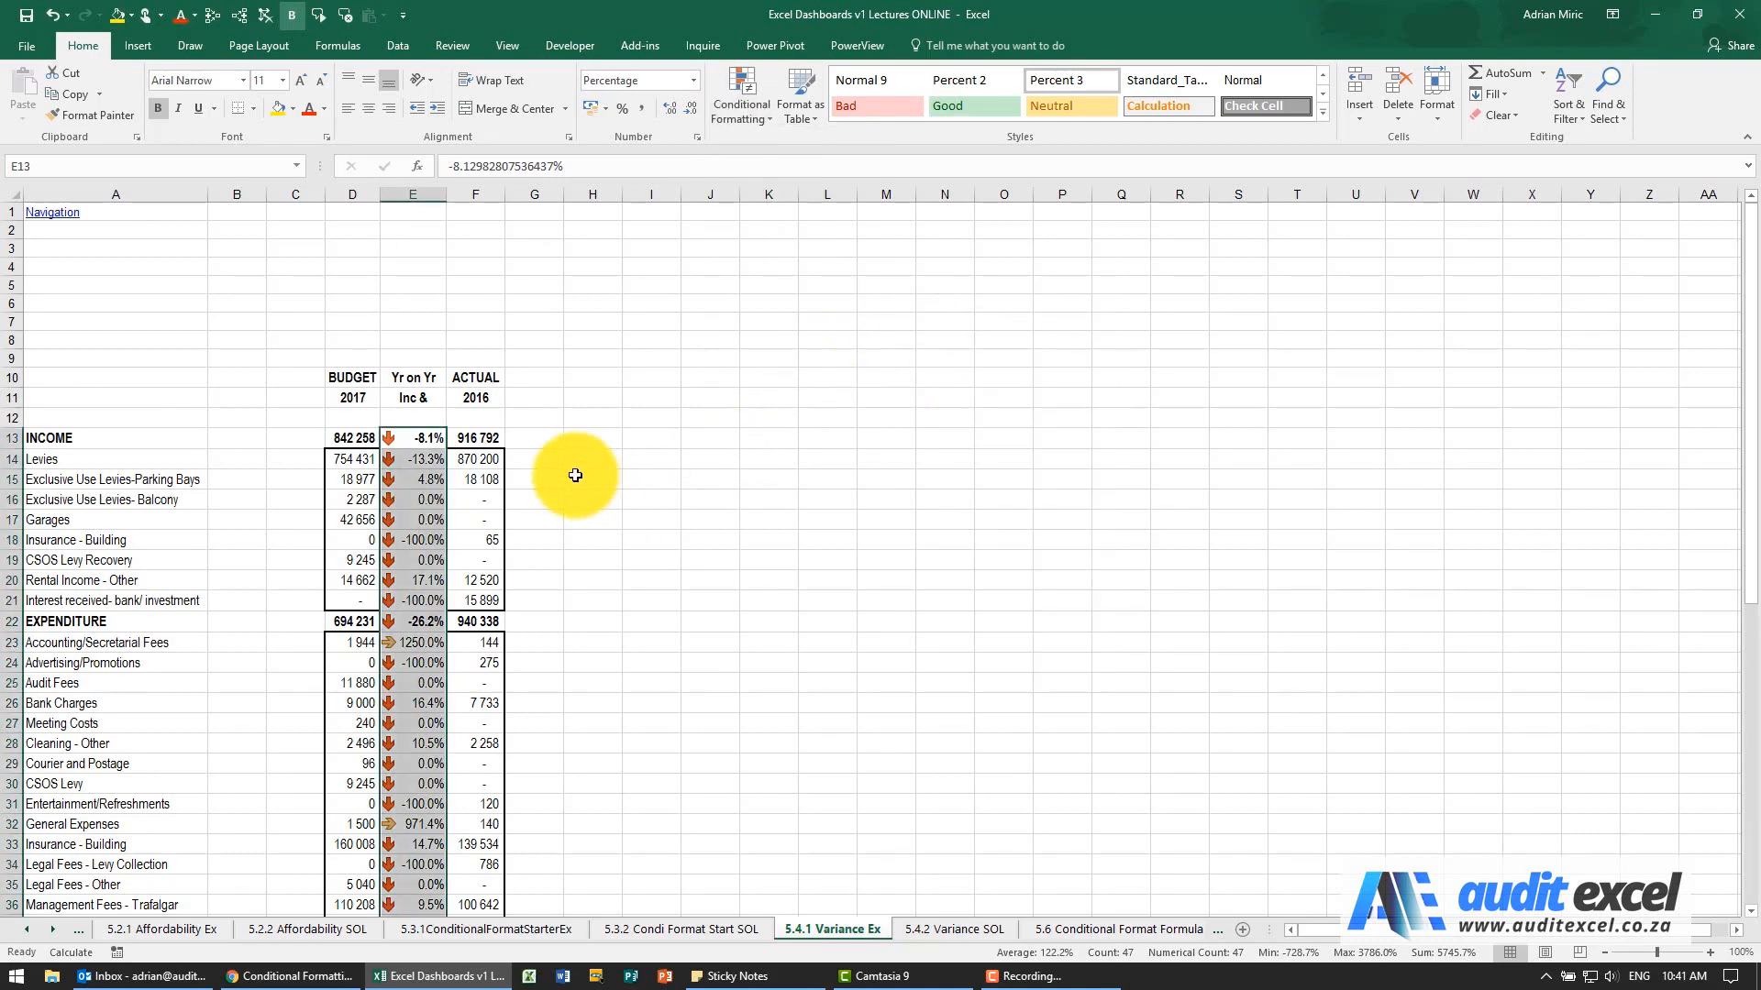
scroll(down, 3)
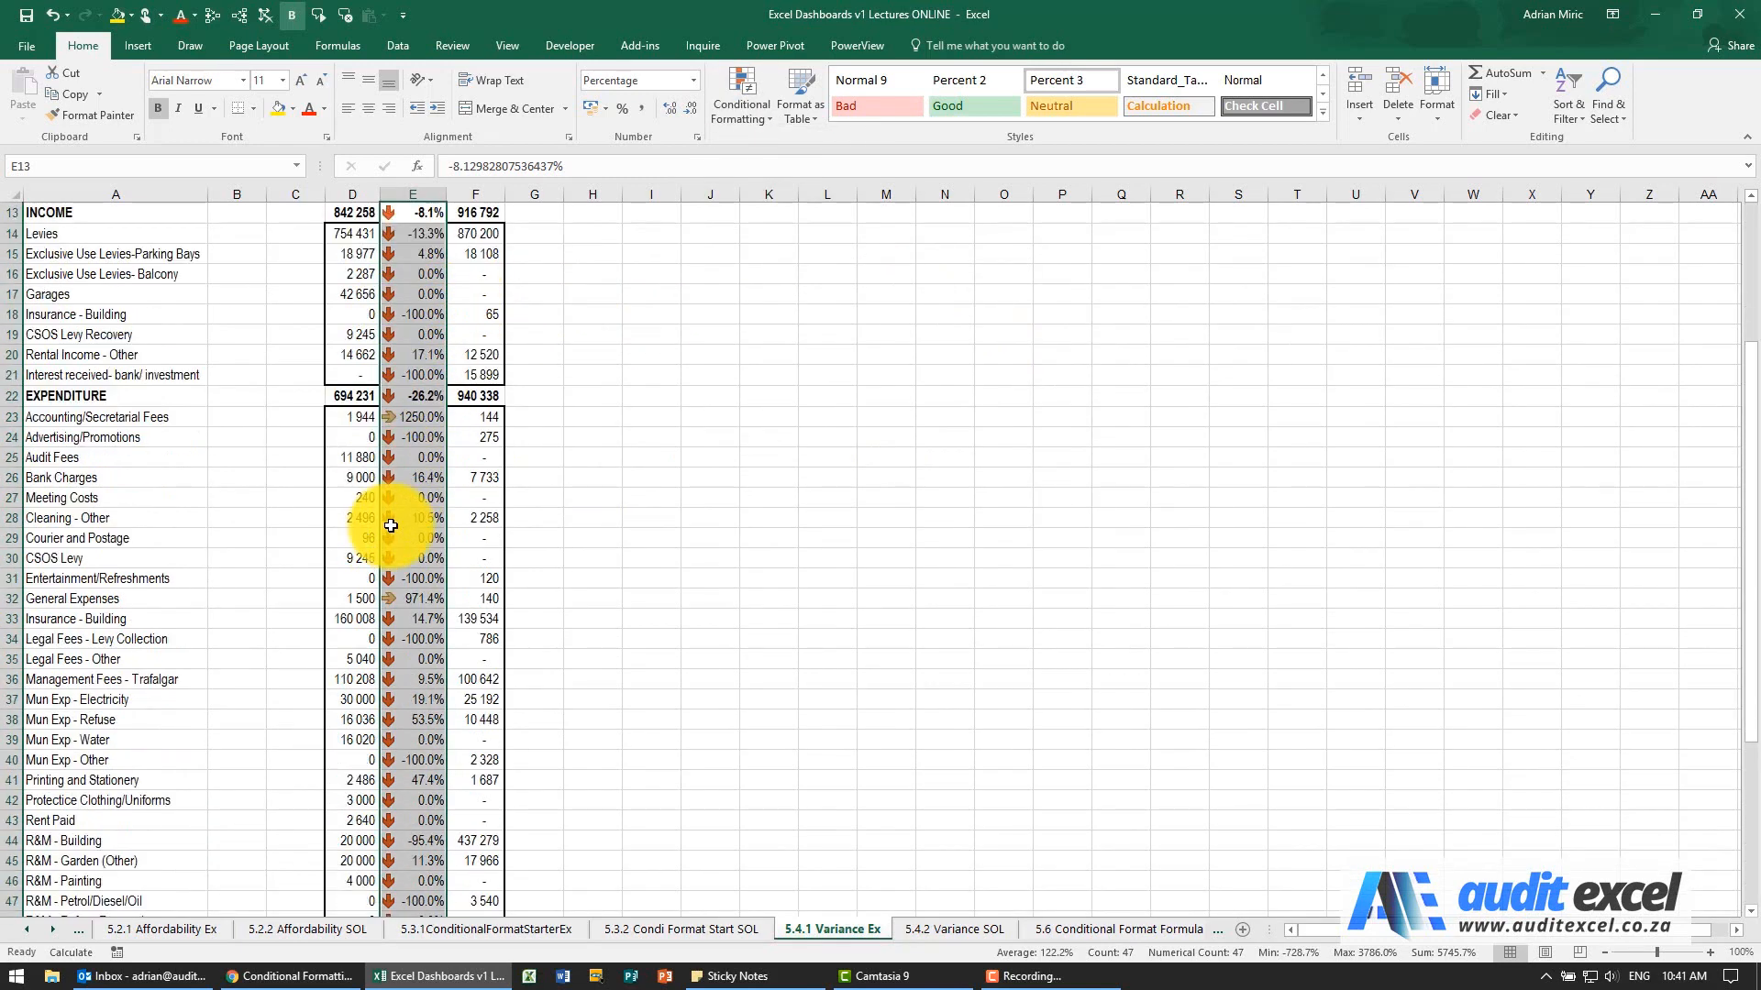
scroll(down, 3)
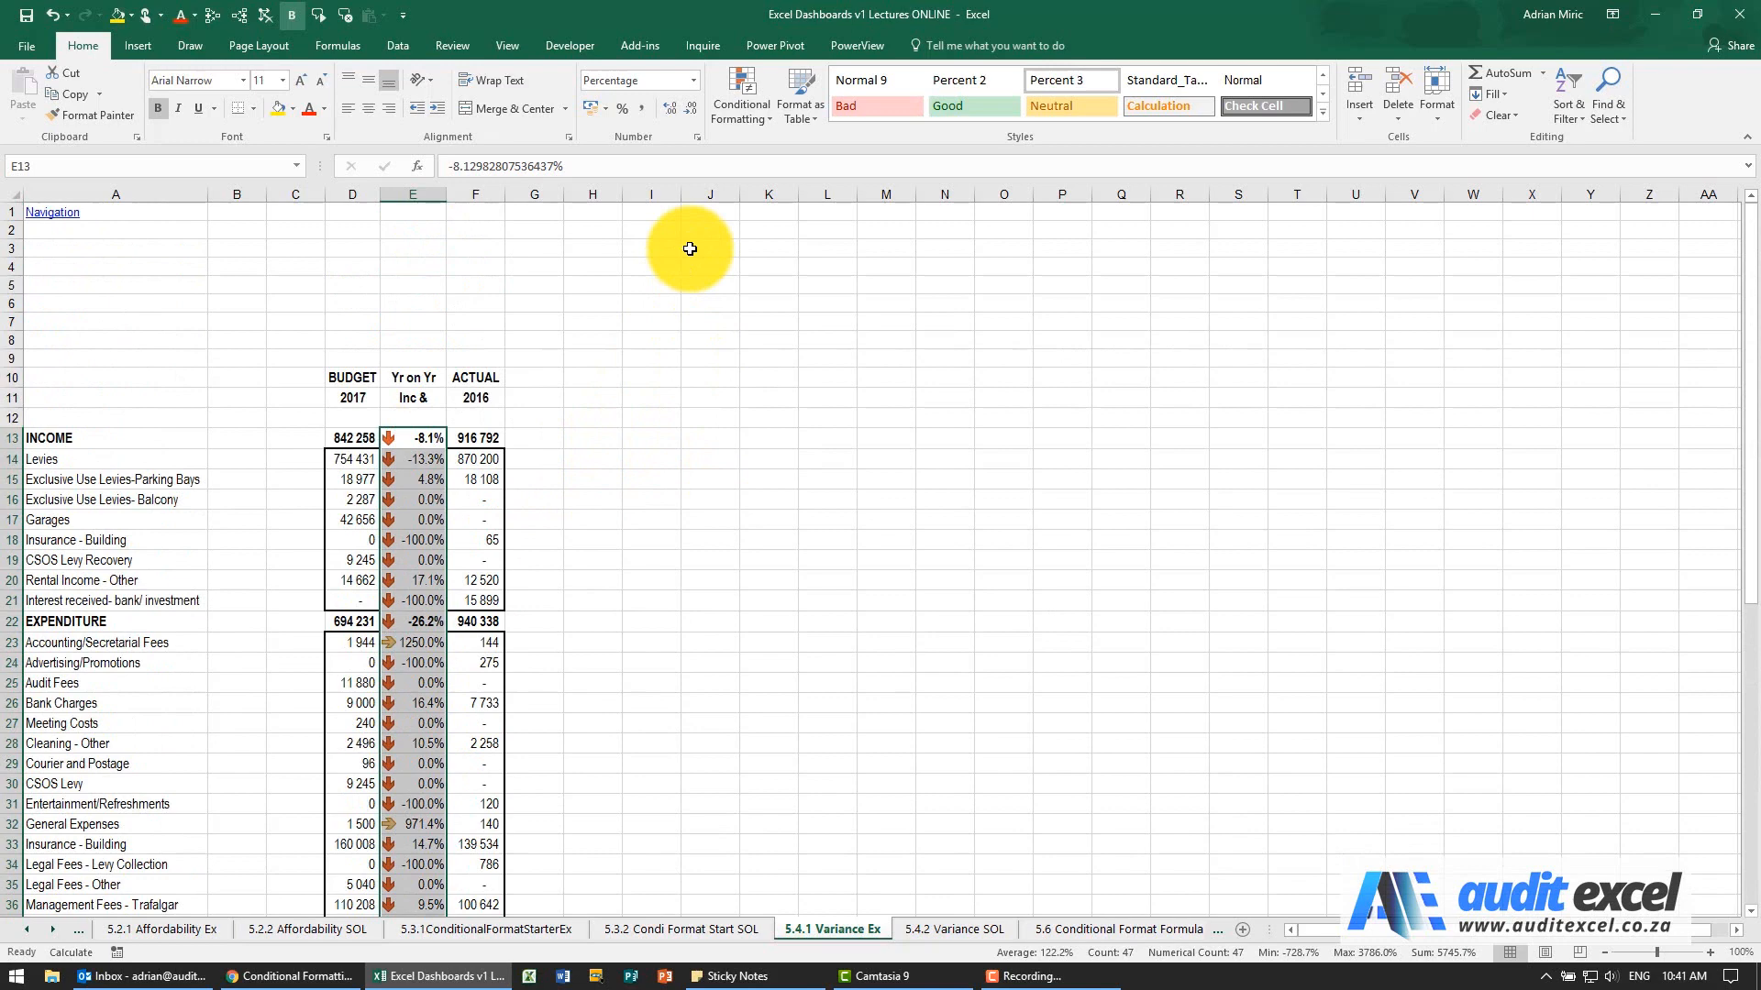
click(739, 96)
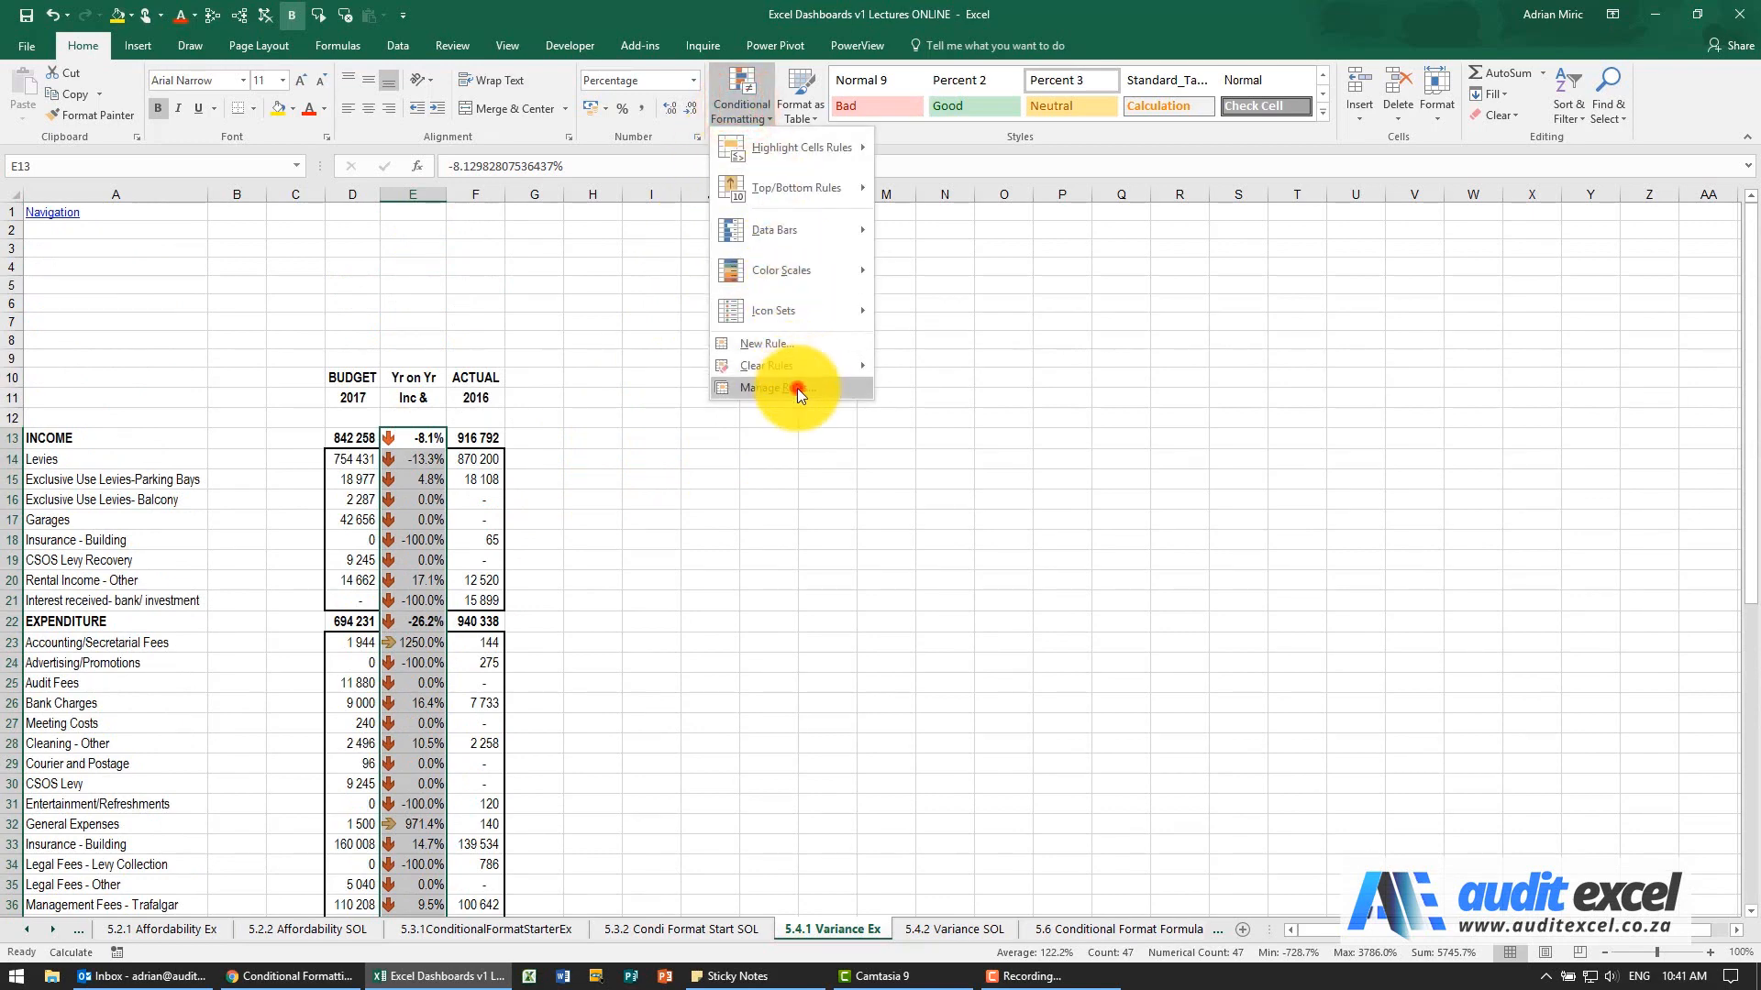
Set both arrow thresholds to Number 0, with green arrows only for values above zero
click(769, 387)
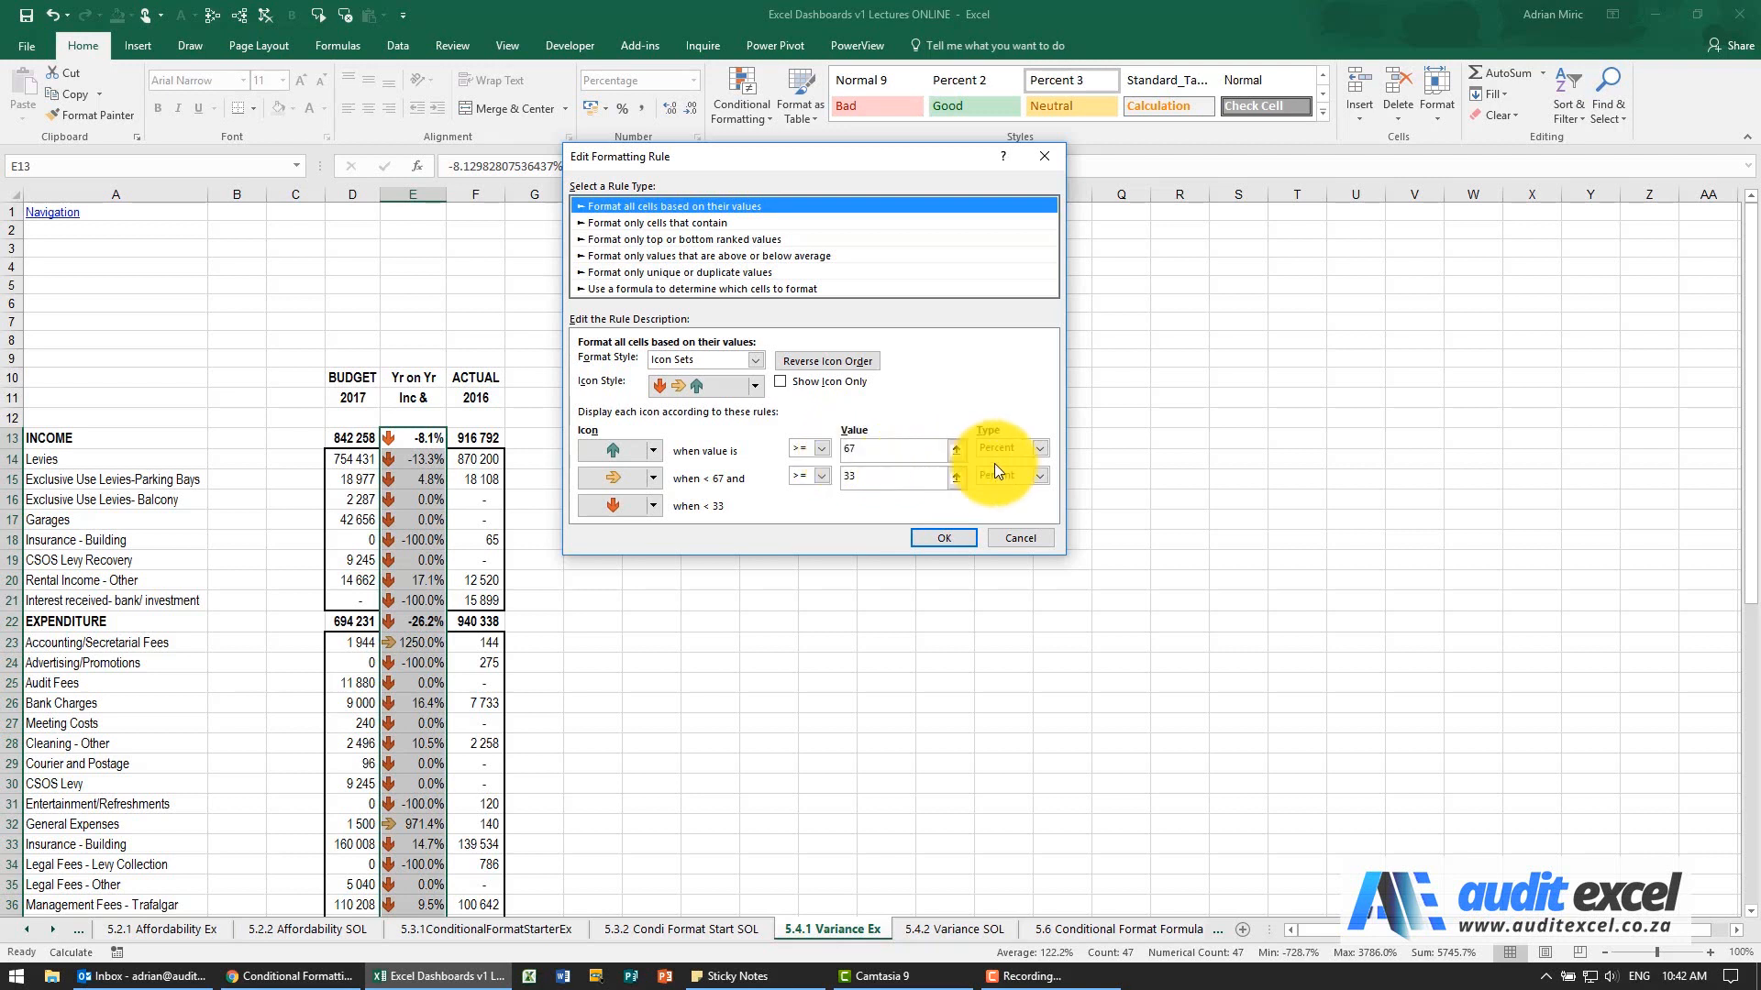
click(1035, 450)
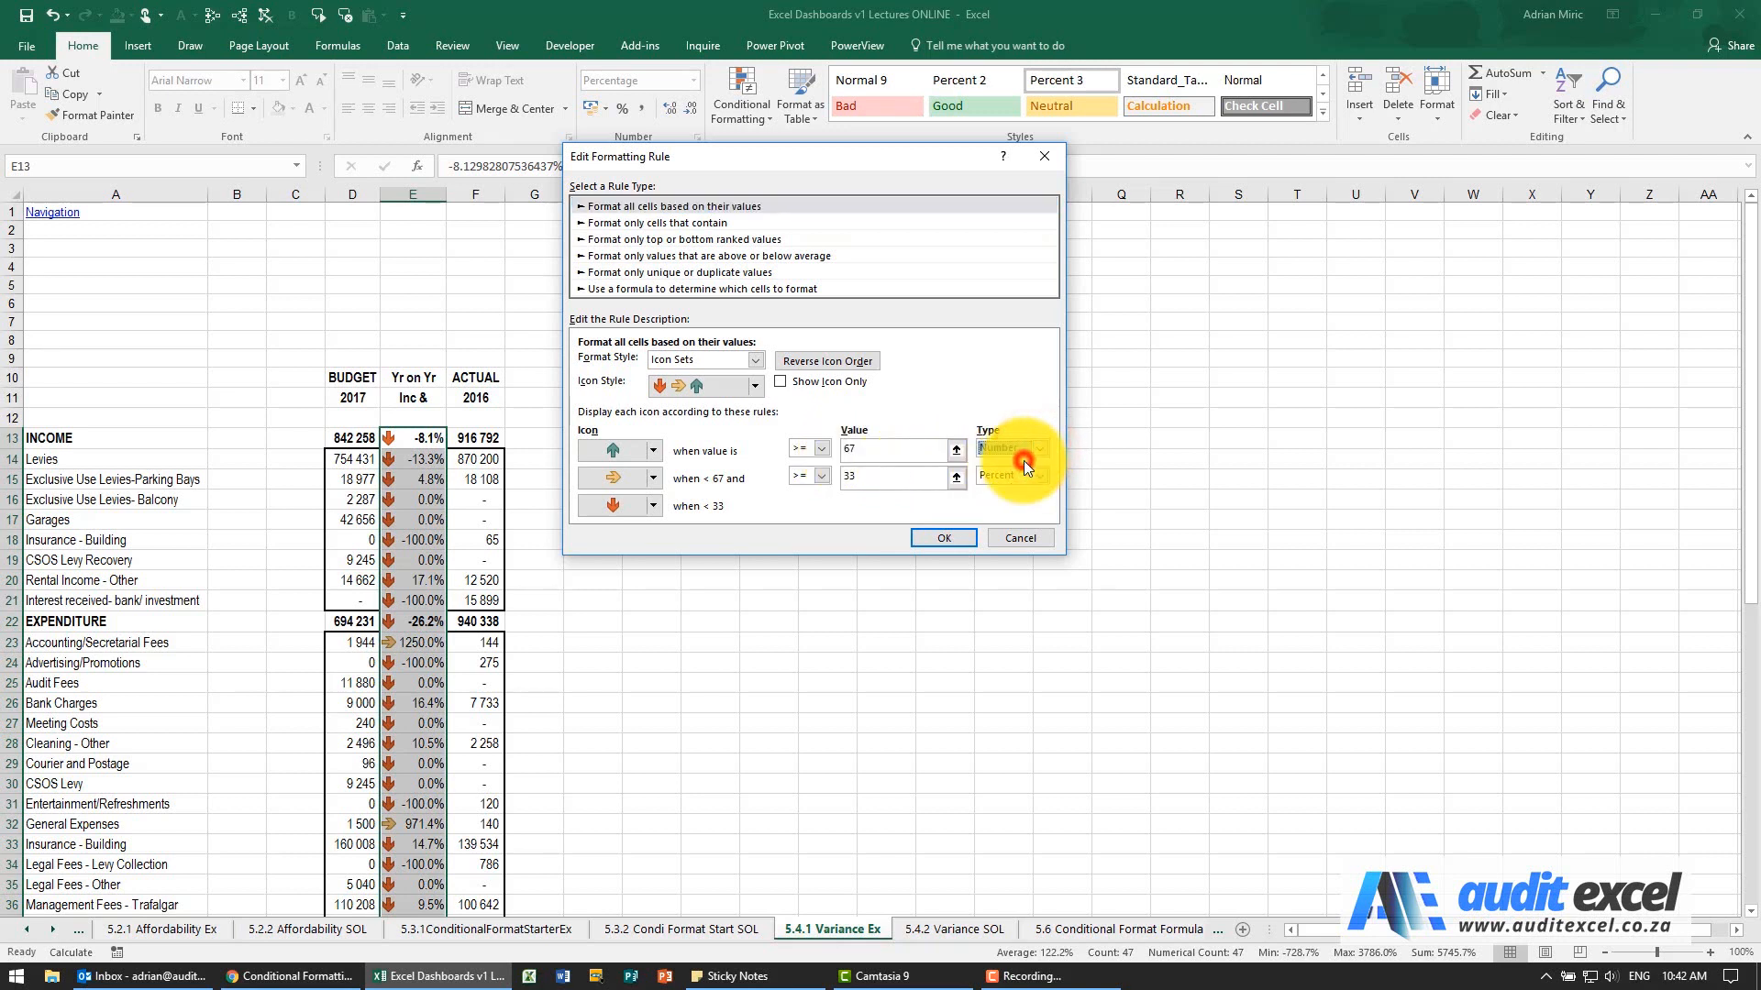
click(1006, 449)
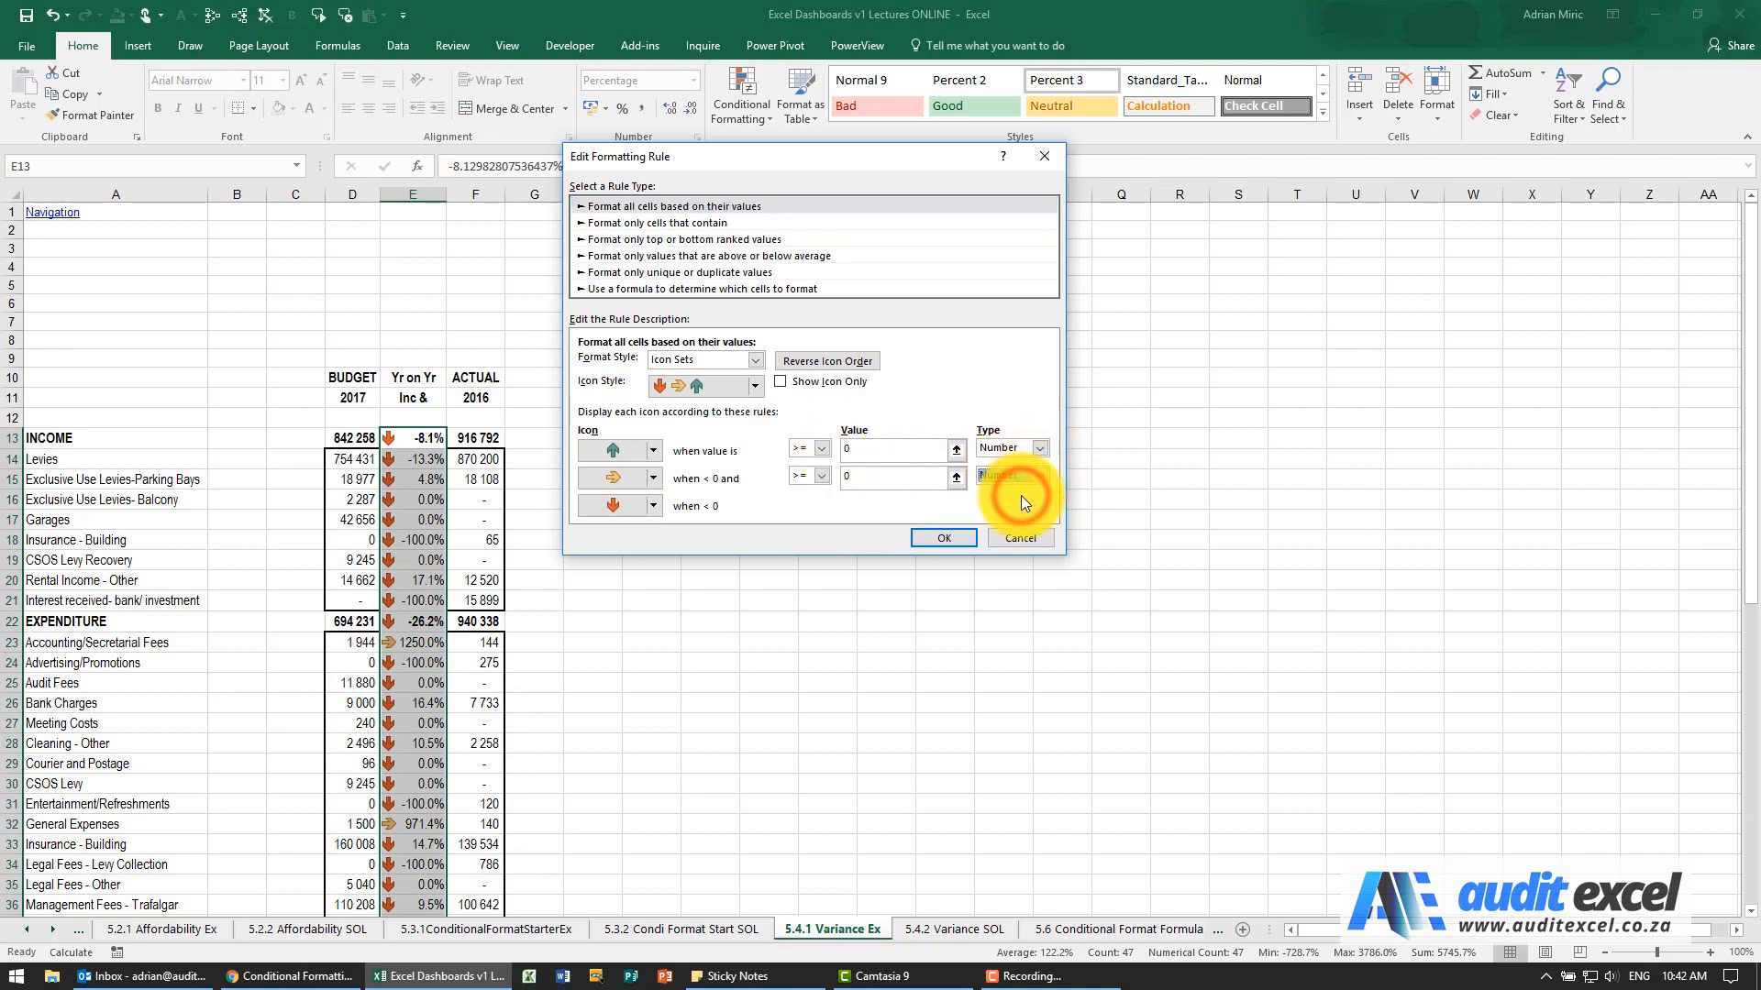
click(893, 476)
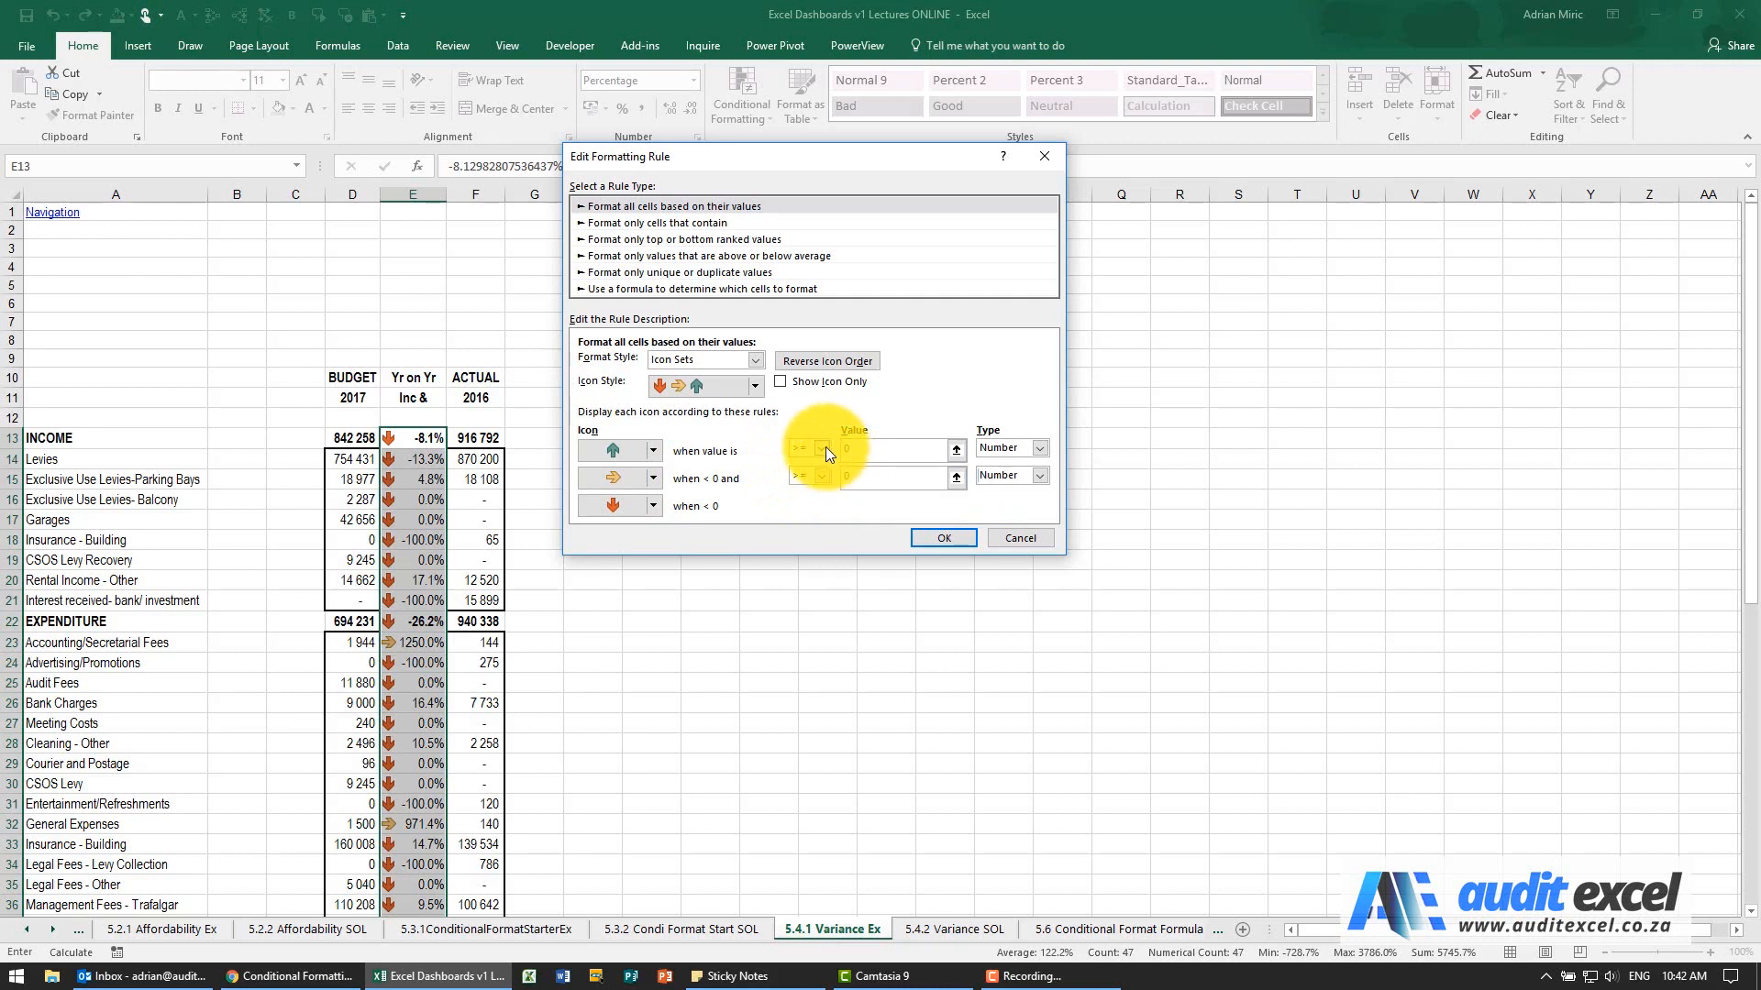
click(806, 476)
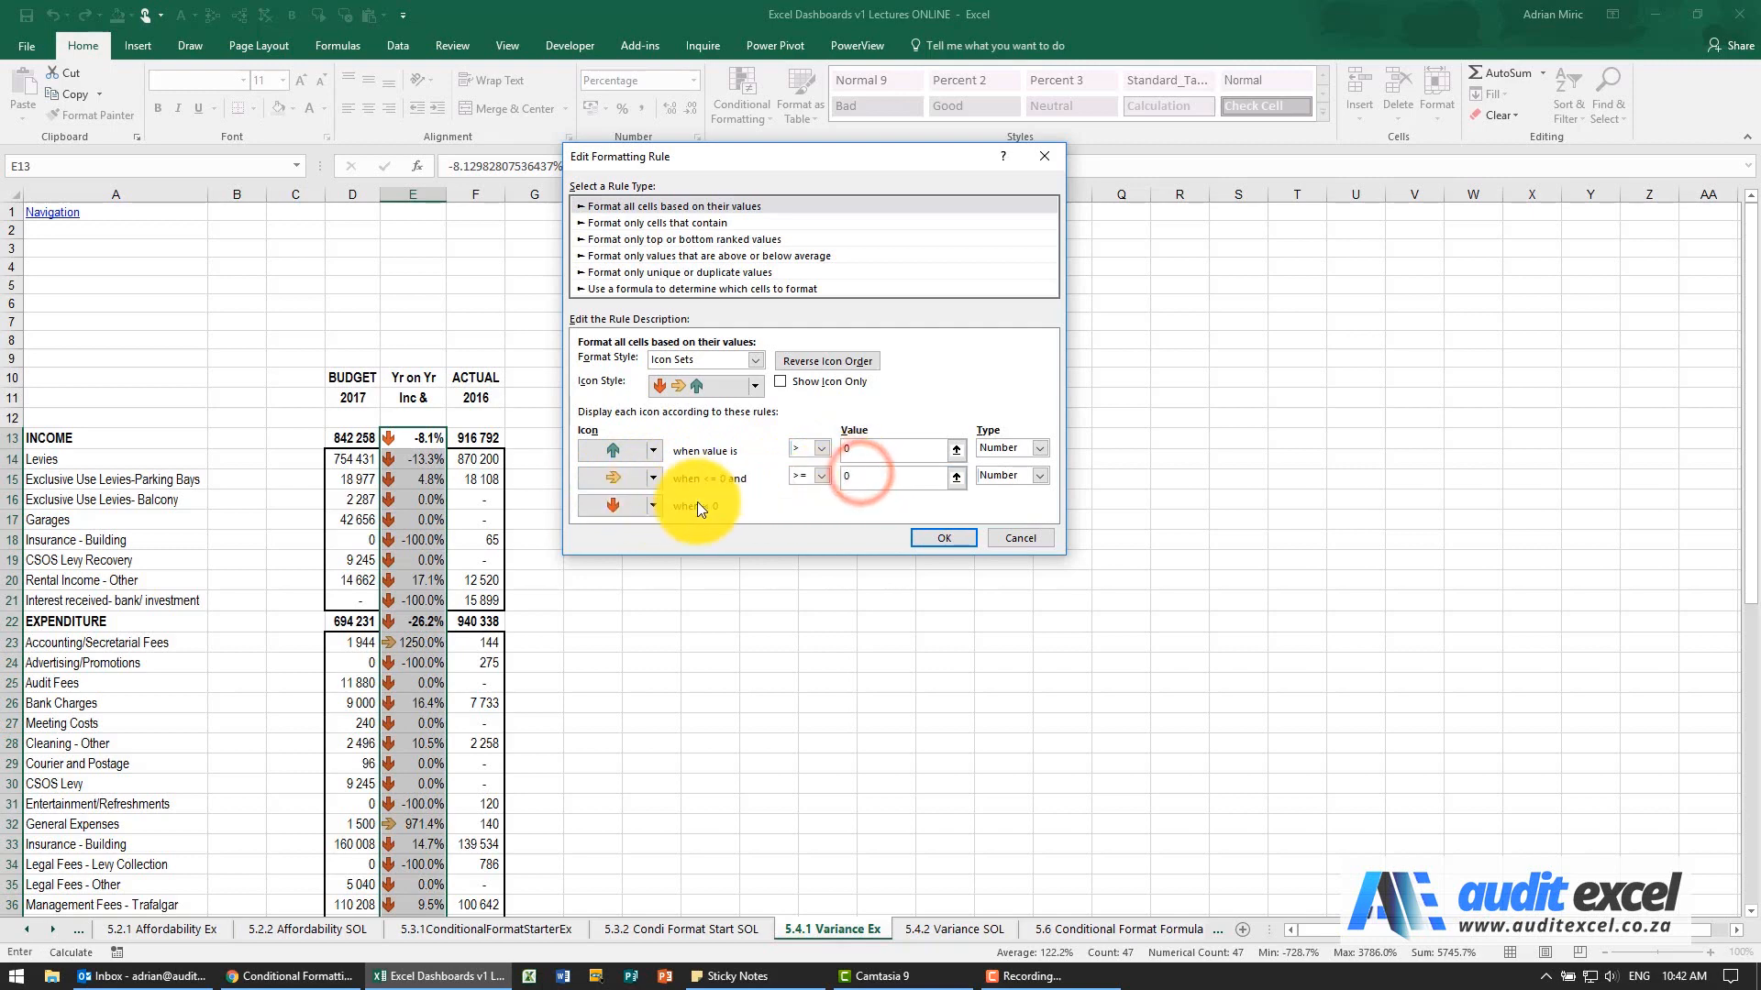
click(941, 539)
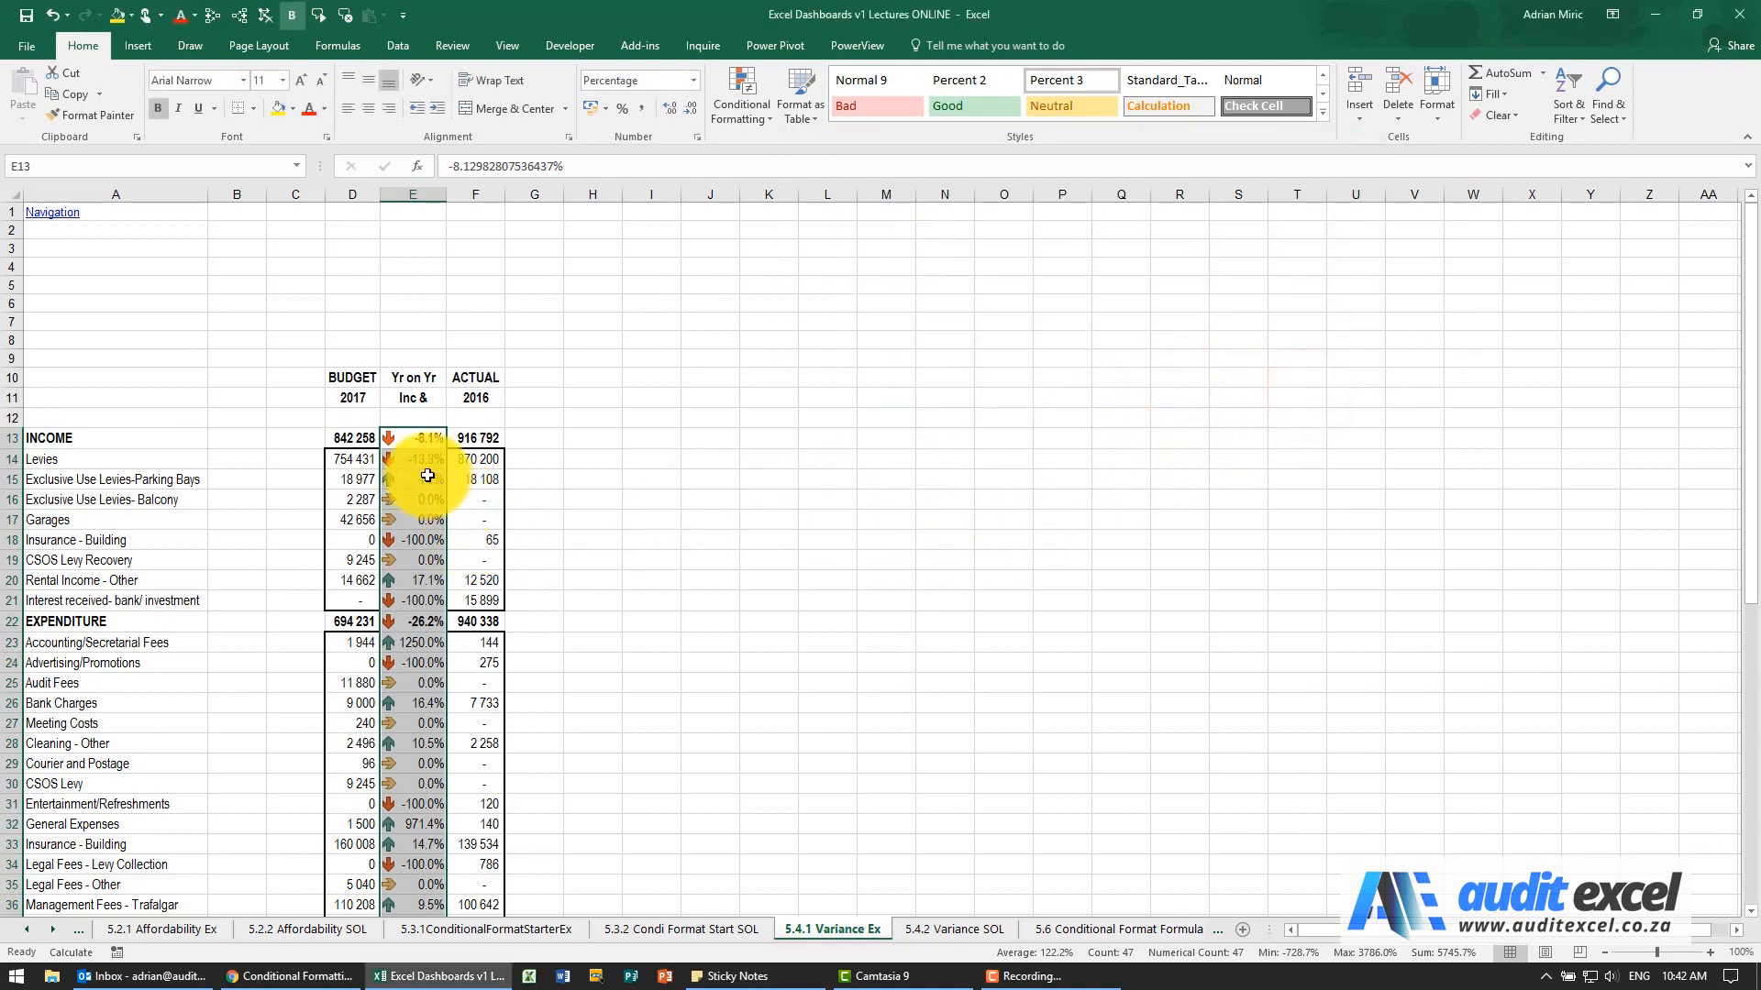
scroll(down, 3)
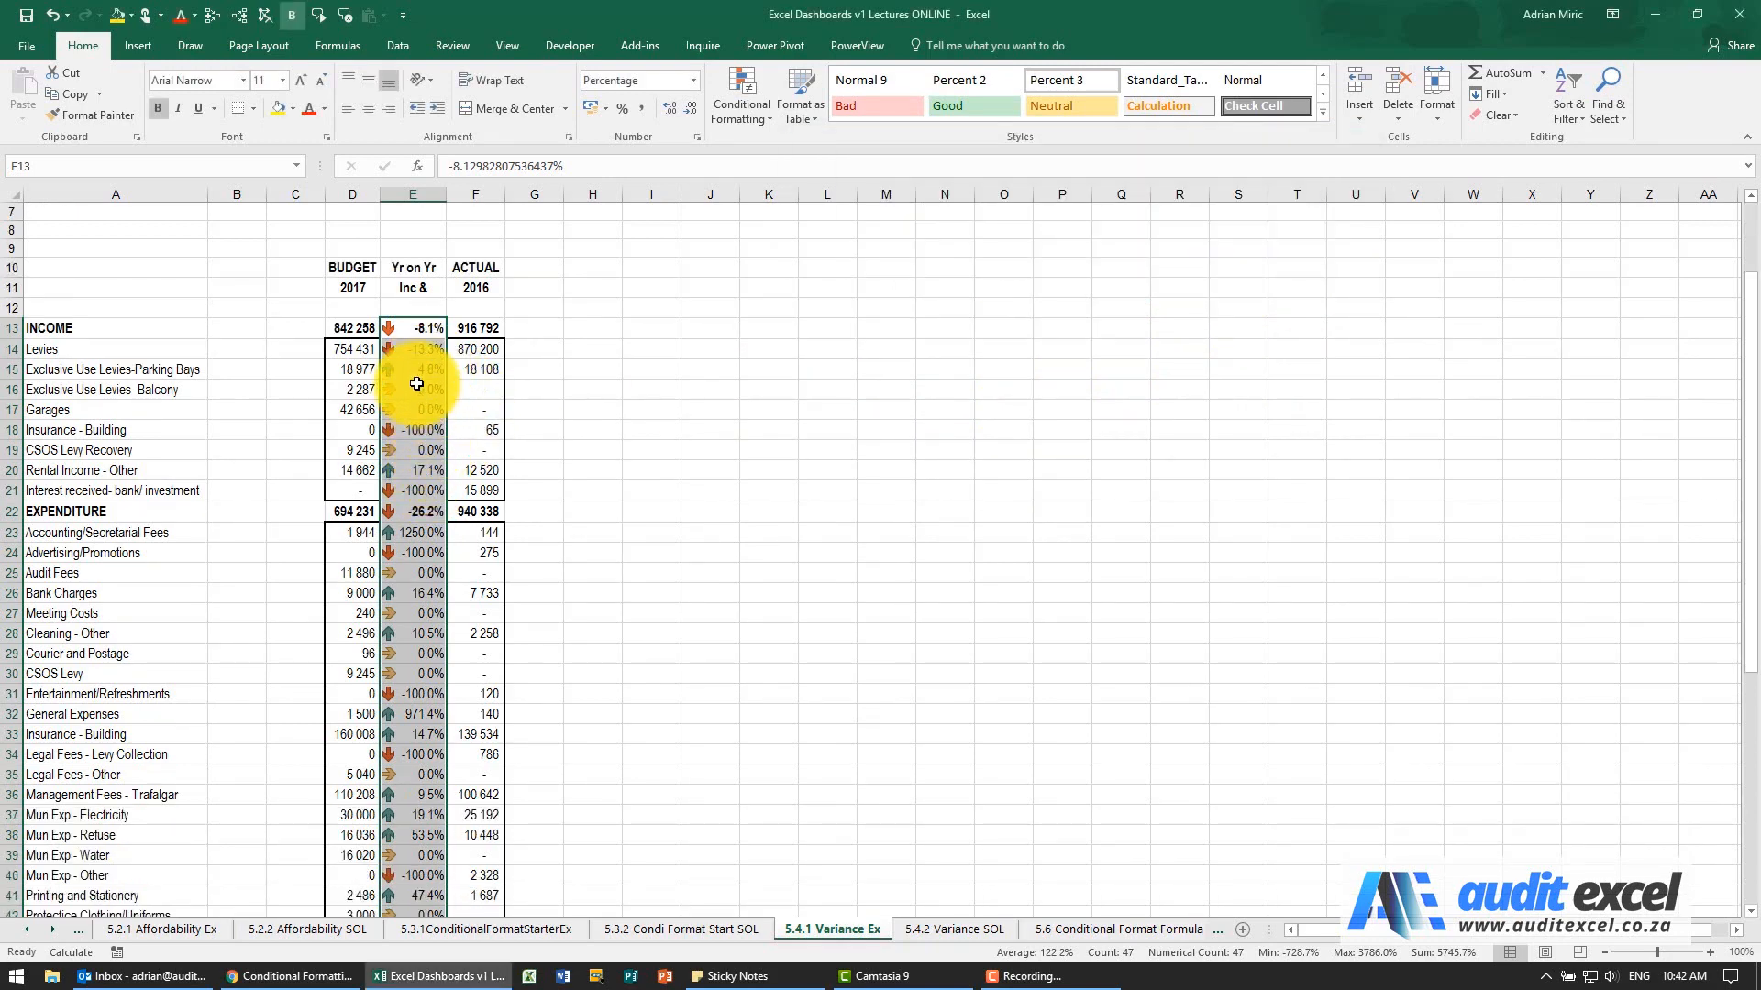
click(412, 368)
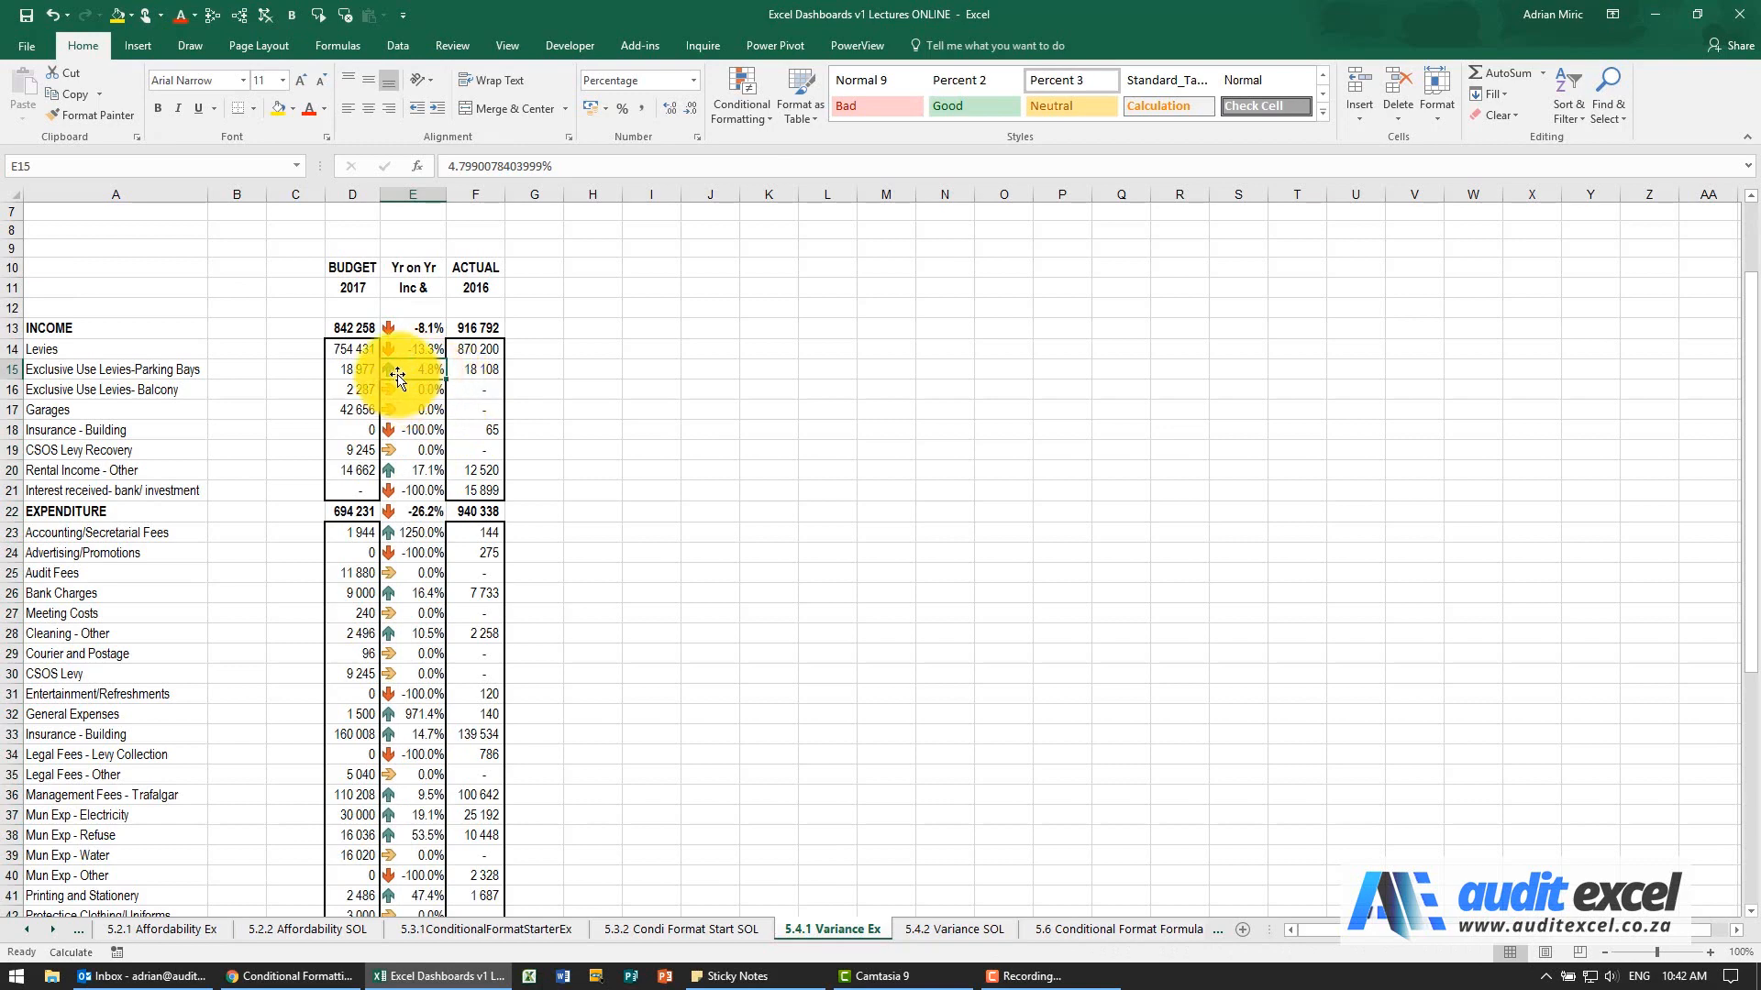
click(411, 389)
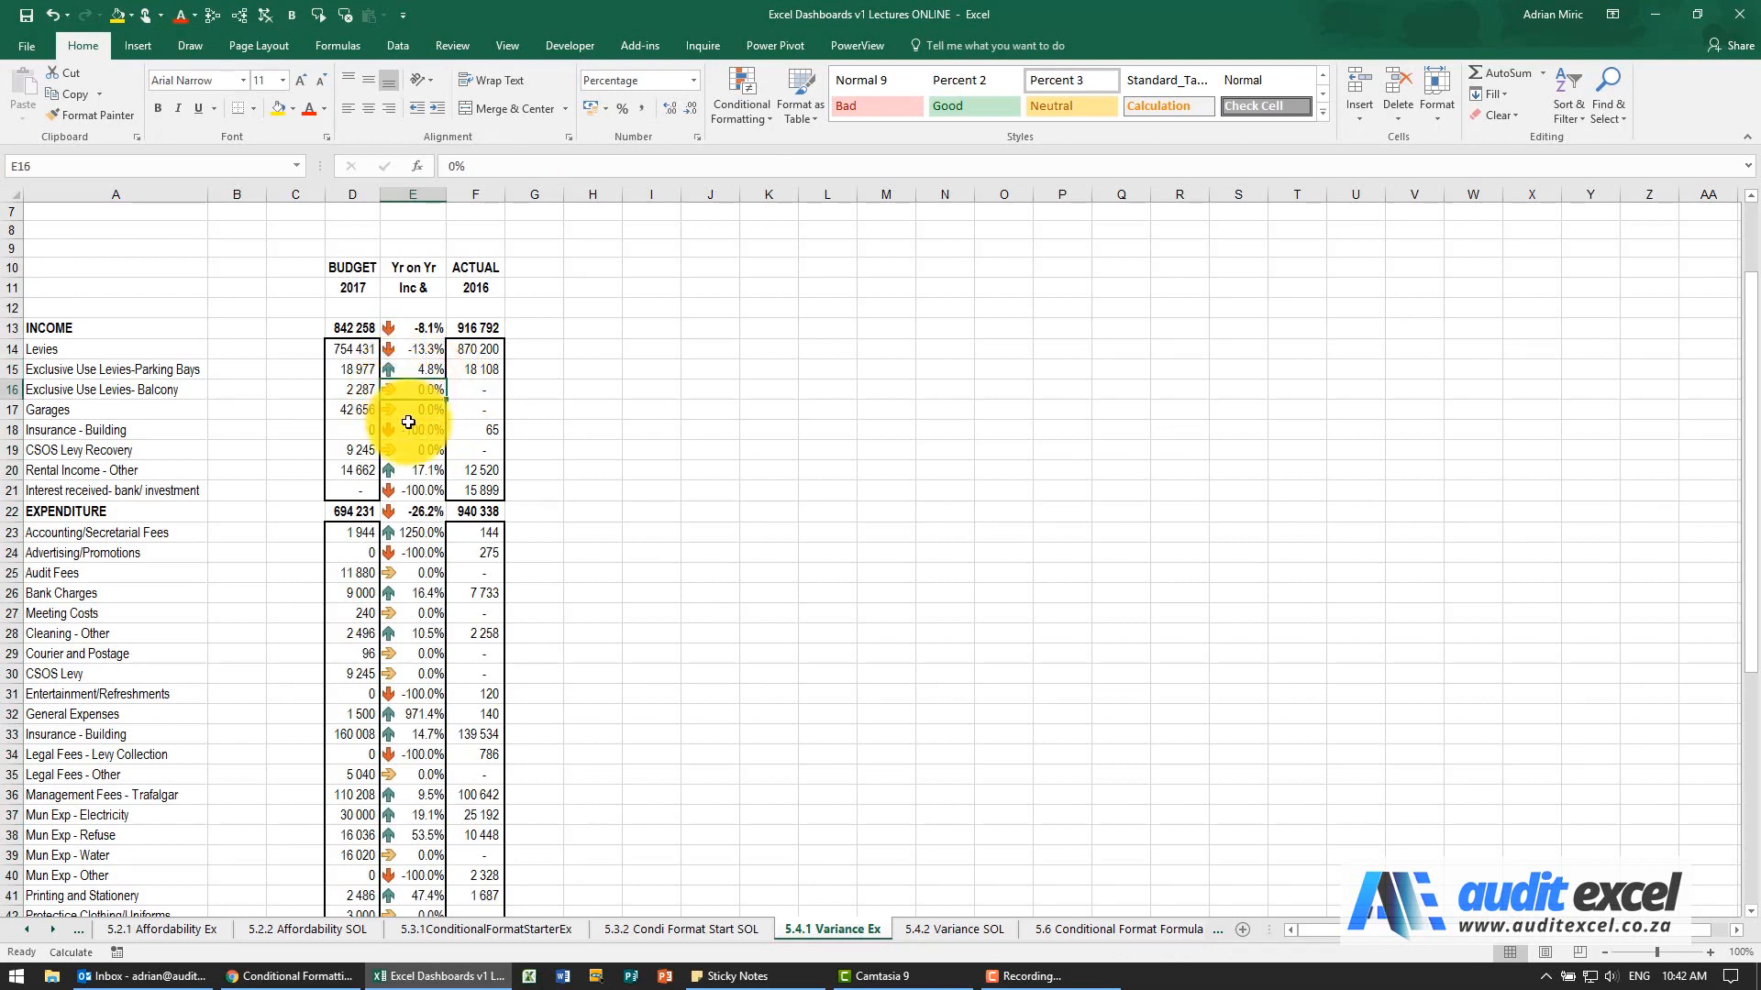